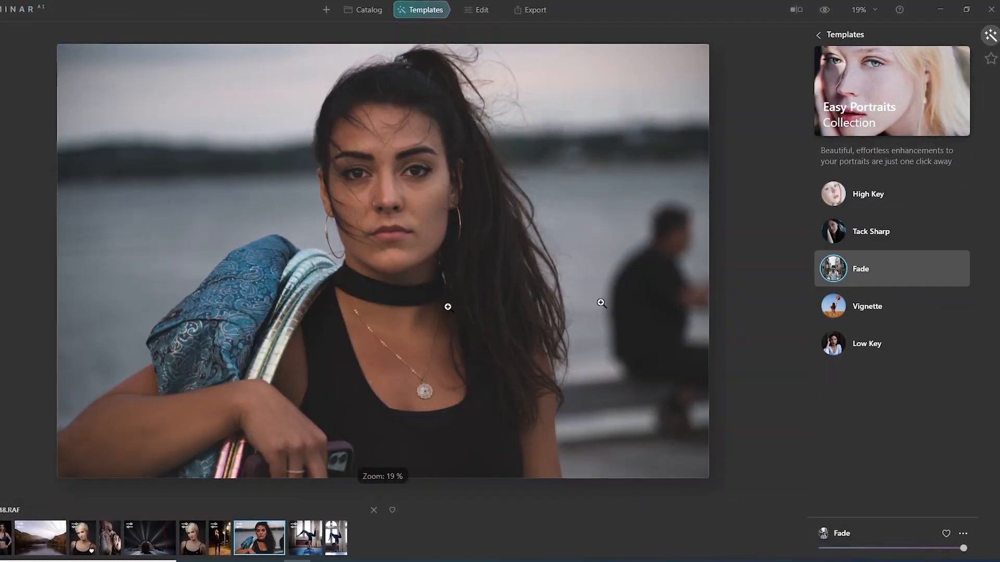
Return to the Catalog and show the Single Image Edits album's thumbnails
click(474, 9)
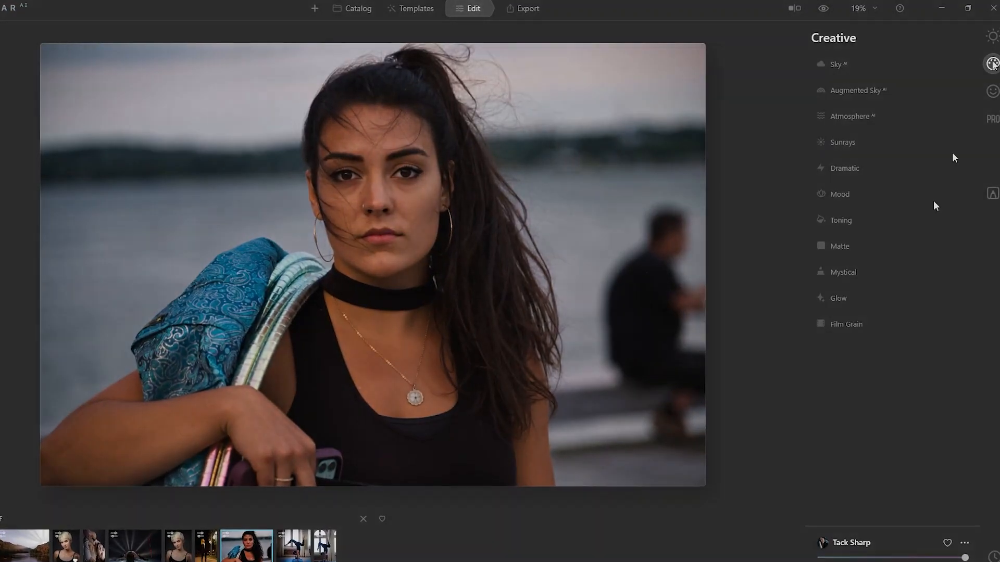
click(384, 12)
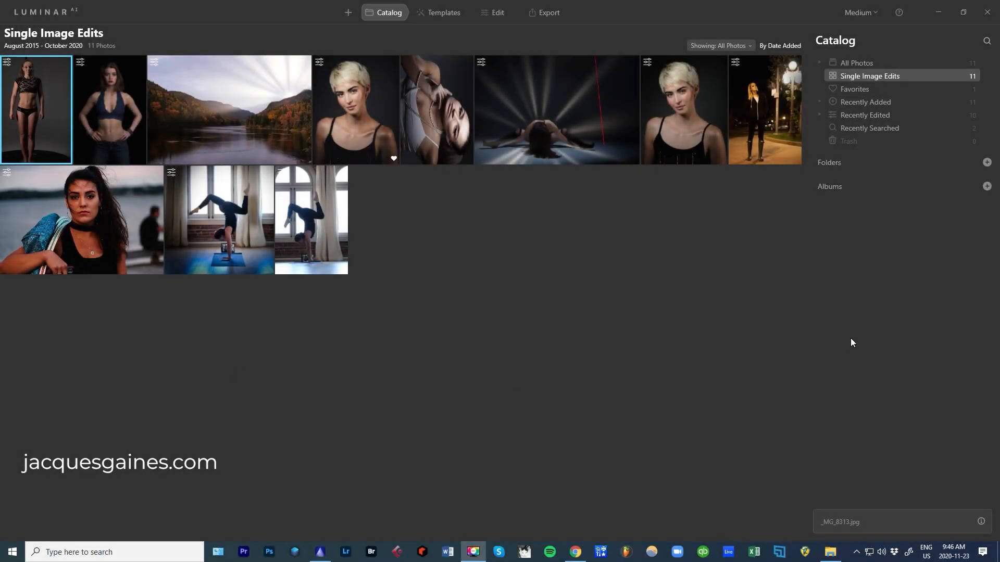
Select the lakeside woman's portrait and open it in single-image view
click(82, 219)
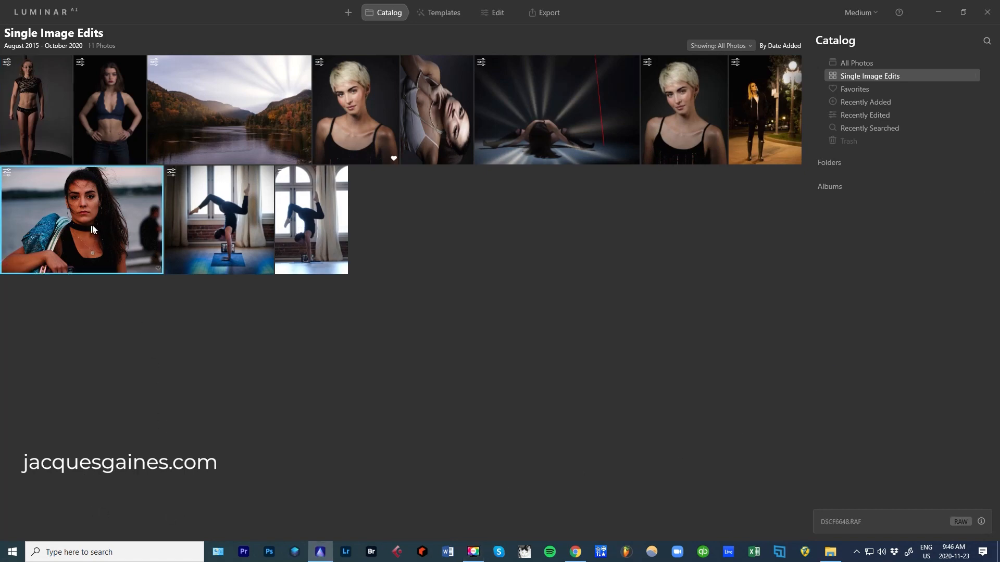
mouse_move(510, 280)
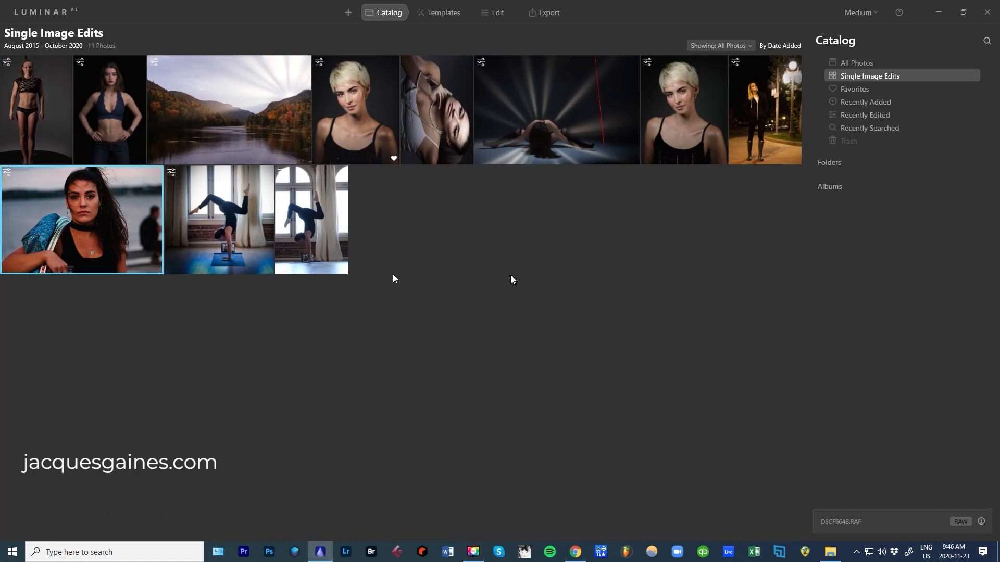
double_click(82, 218)
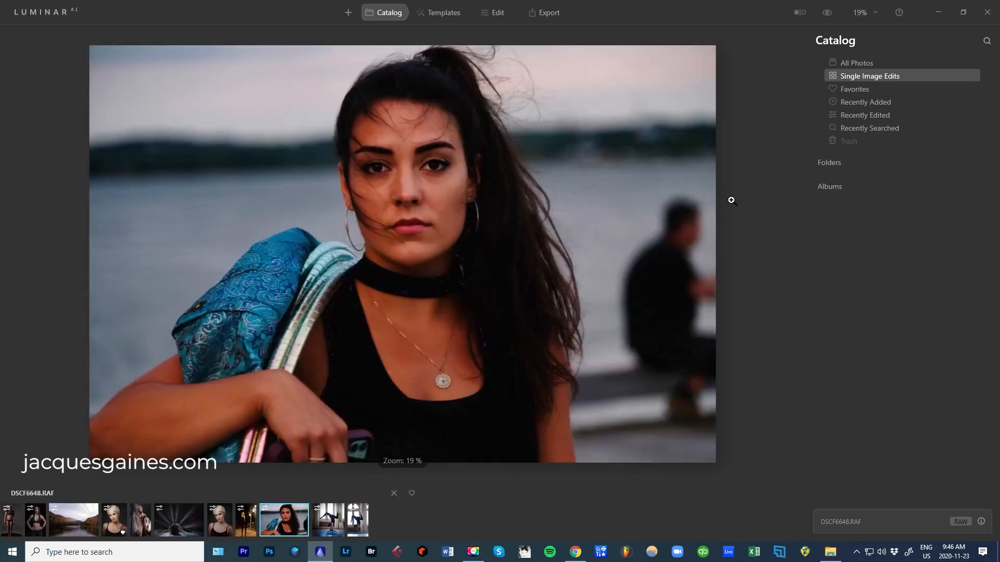
mouse_move(494, 373)
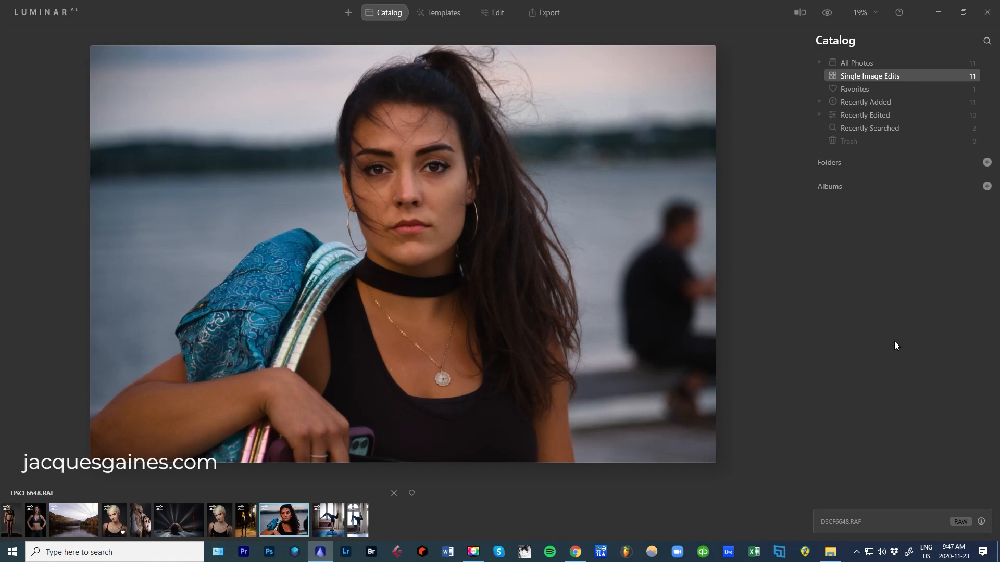
mouse_move(867, 312)
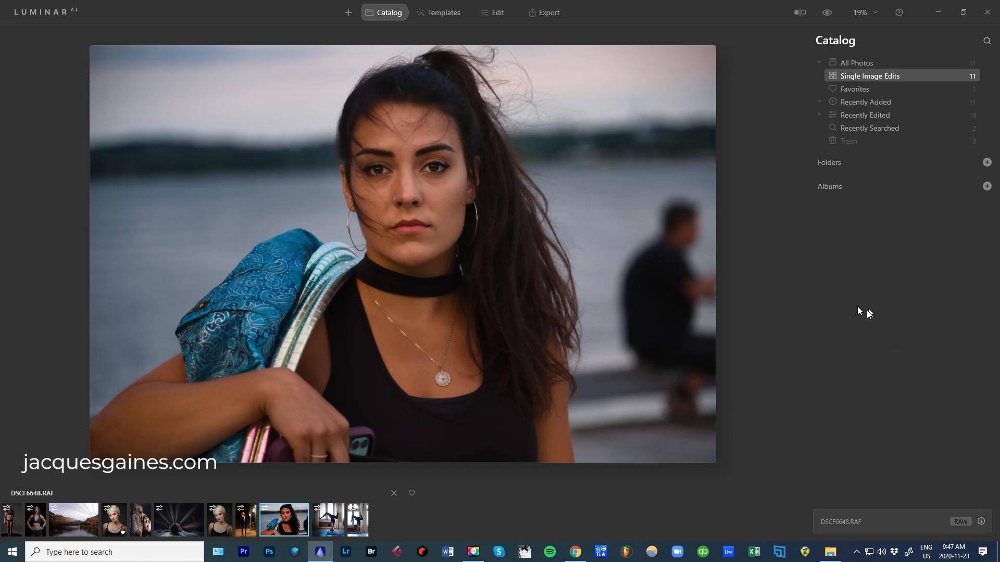
mouse_move(731, 252)
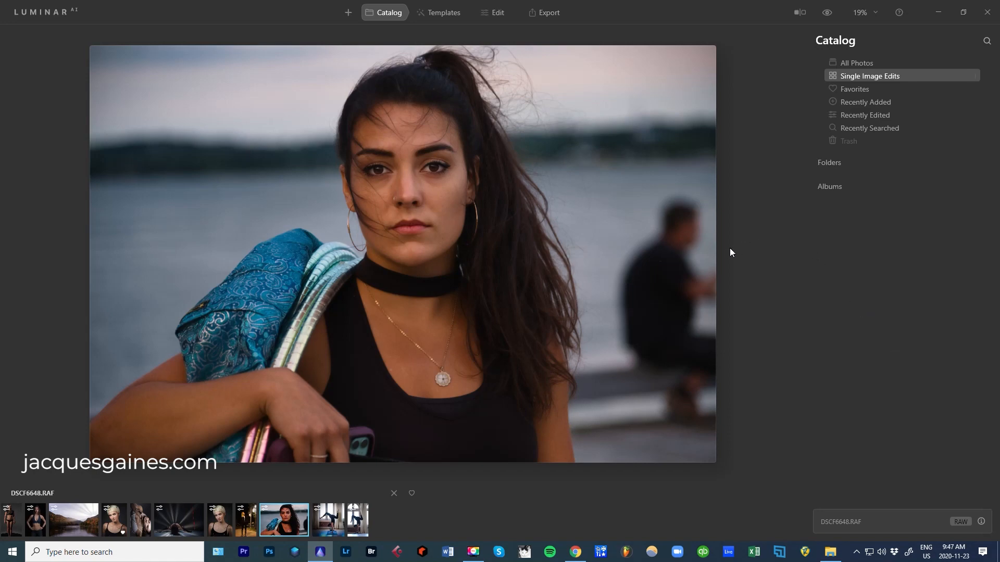
mouse_move(532, 275)
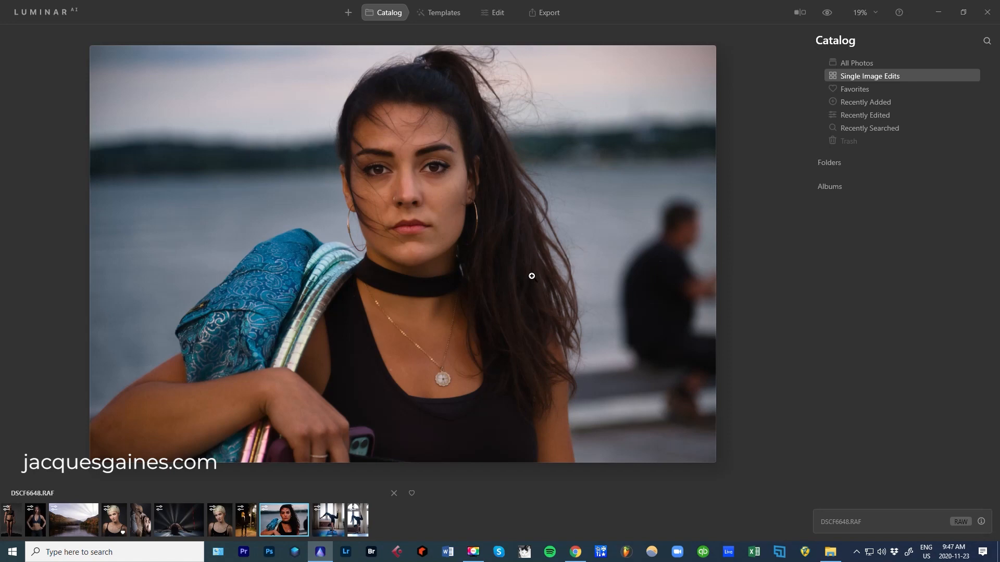
mouse_move(532, 272)
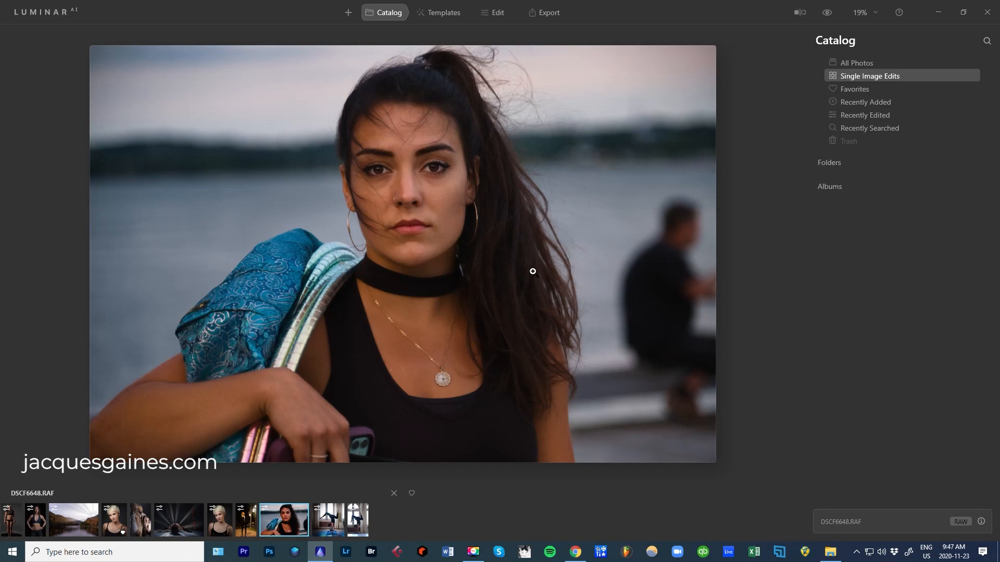
mouse_move(515, 295)
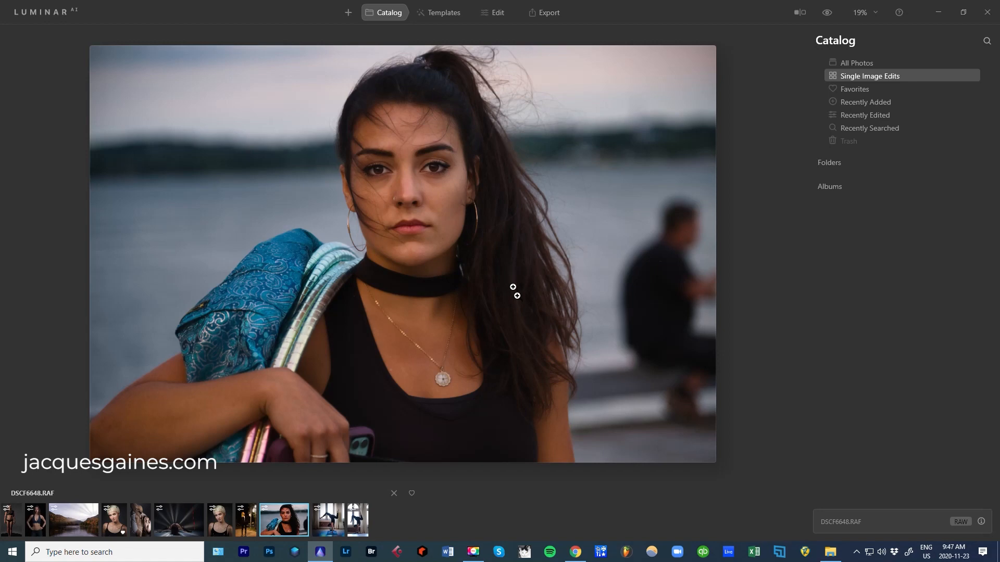
mouse_move(650, 356)
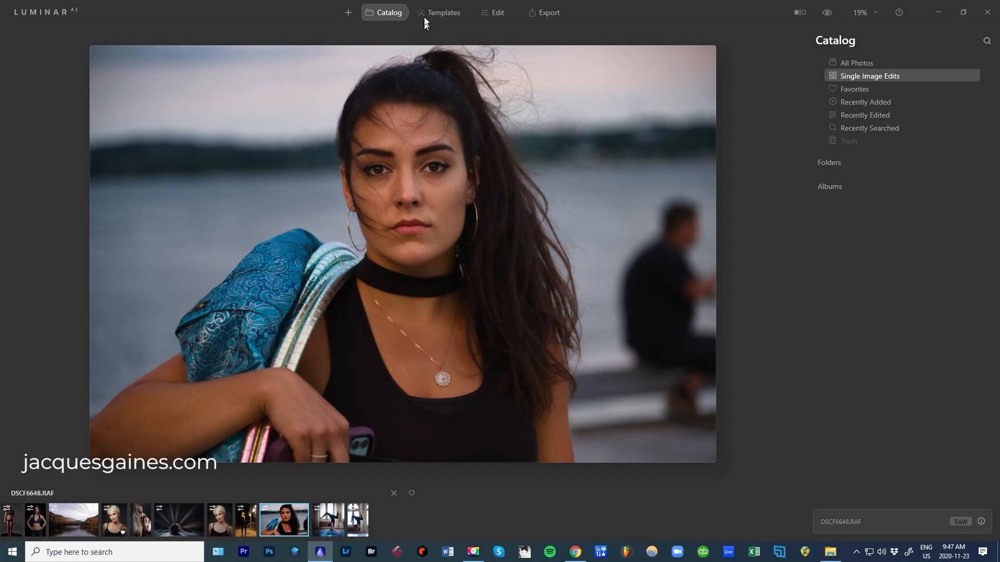
Open Templates and scroll the For This Photo carousel to Monochrome
click(439, 12)
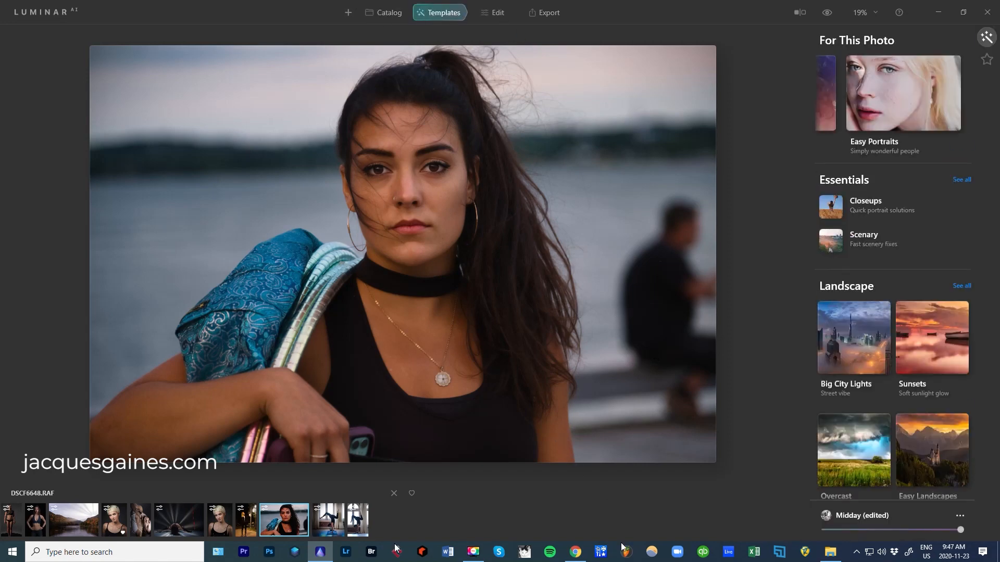
mouse_move(470, 472)
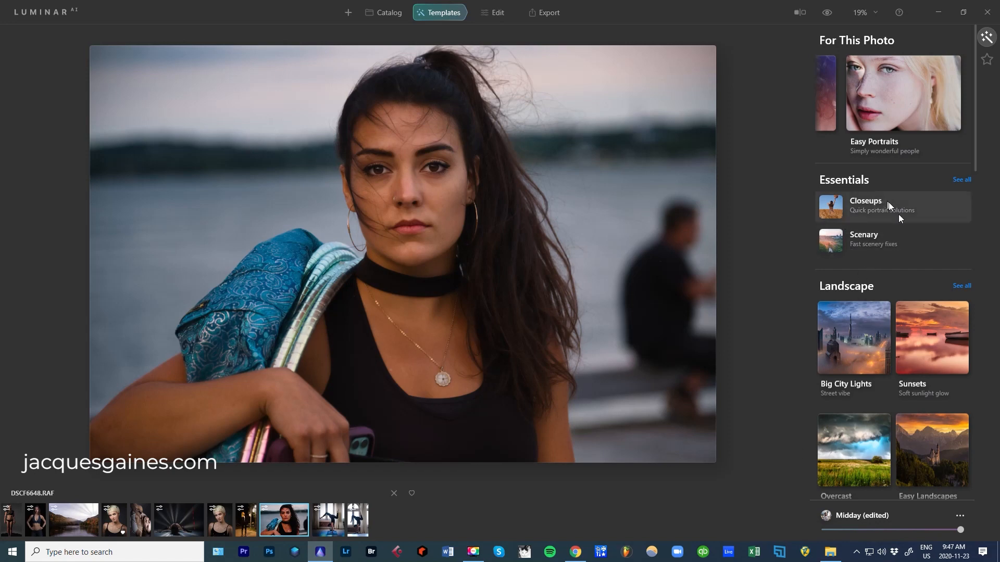
mouse_move(858, 185)
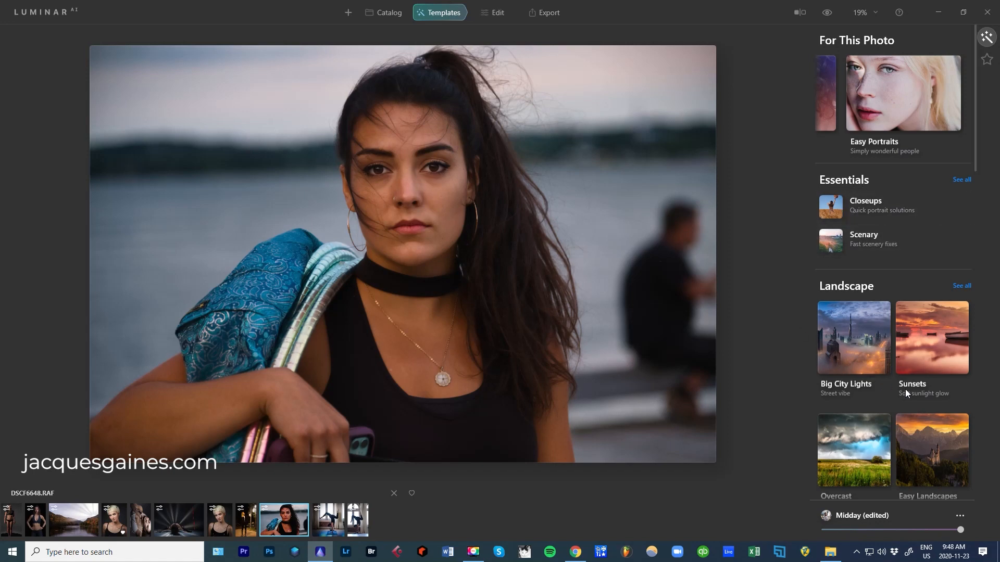
mouse_move(778, 455)
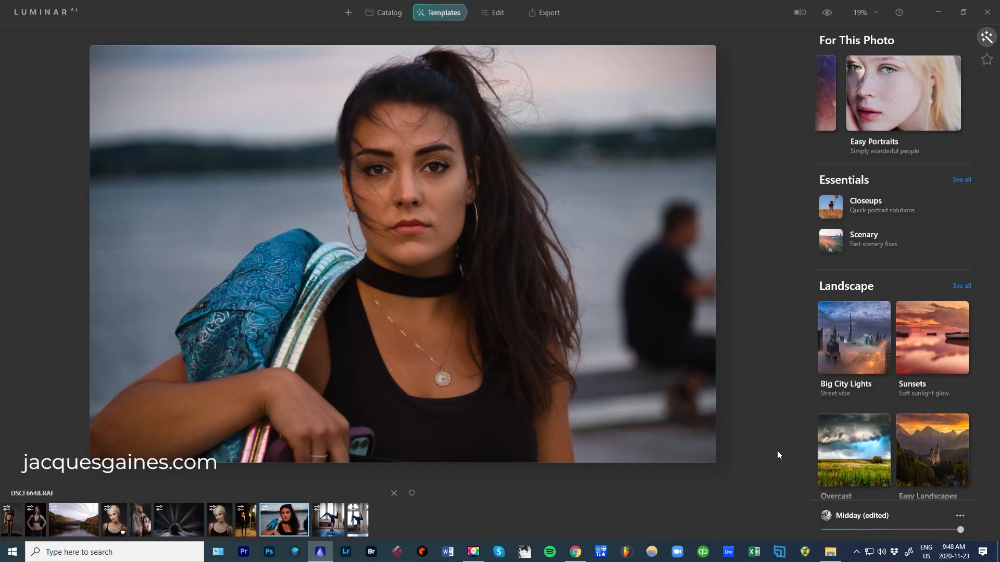
mouse_move(838, 156)
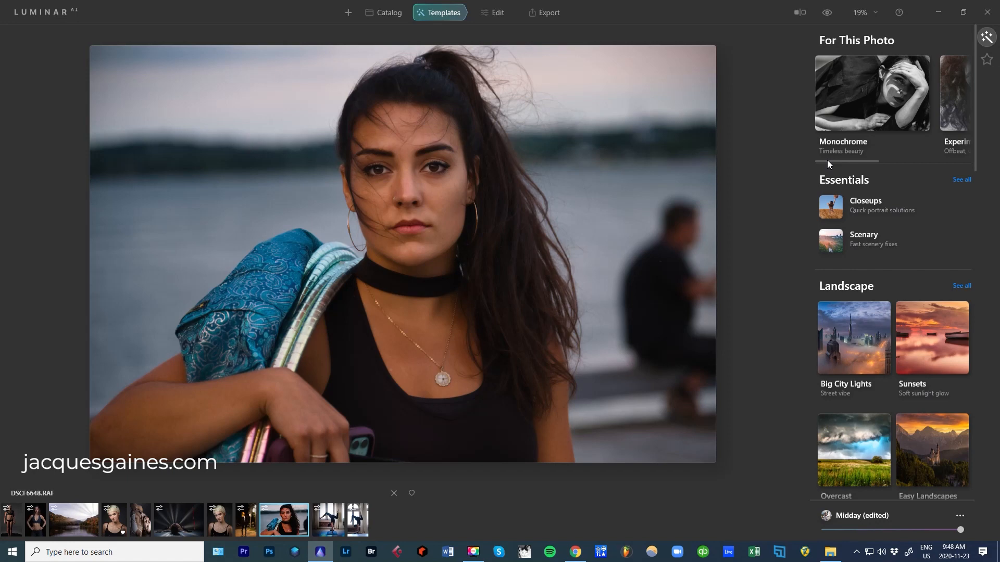
mouse_move(821, 163)
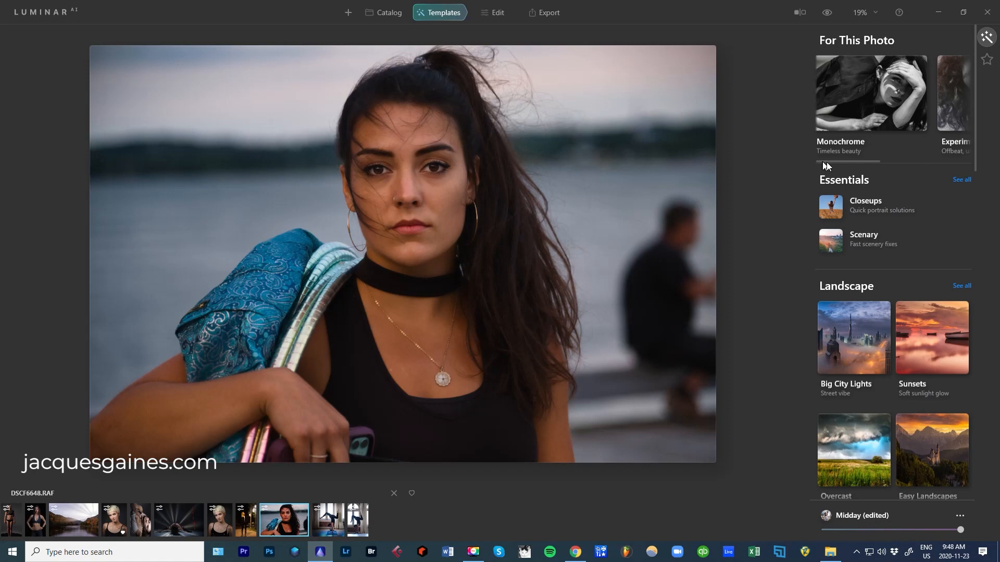
scroll(right, 3)
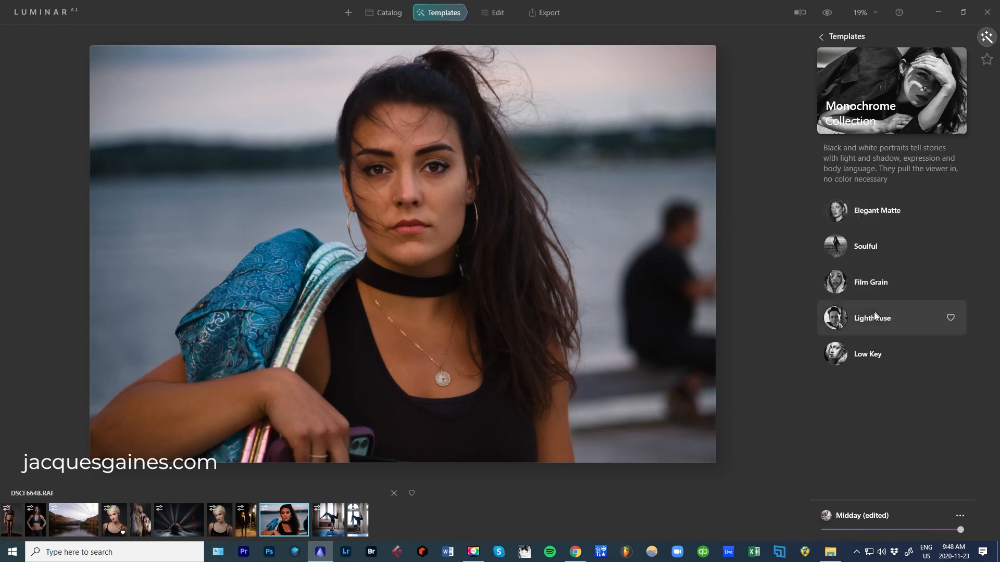
mouse_move(877, 210)
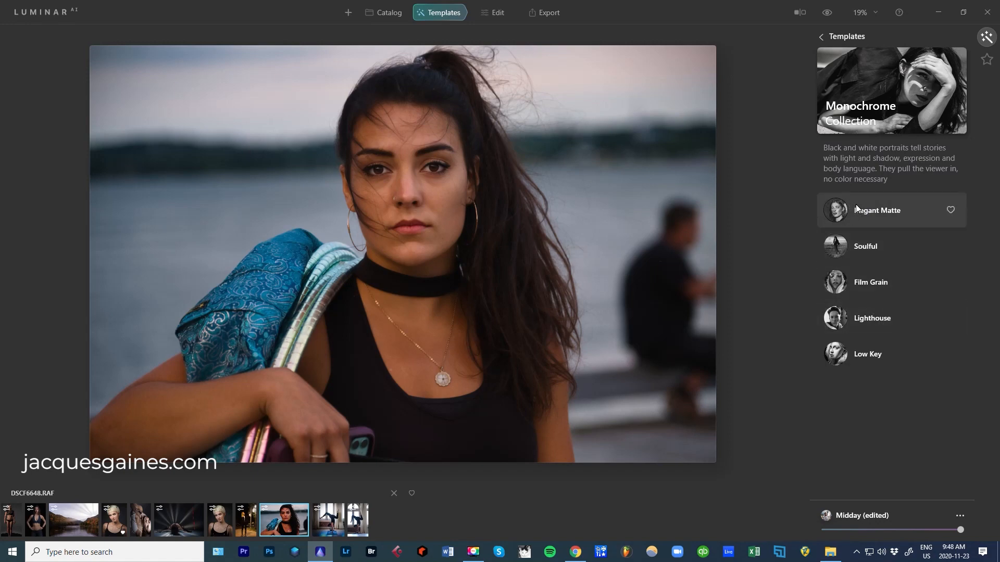
Preview Elegant Matte, Soulful and Film Grain, then apply the Low Key monochrome template
click(891, 210)
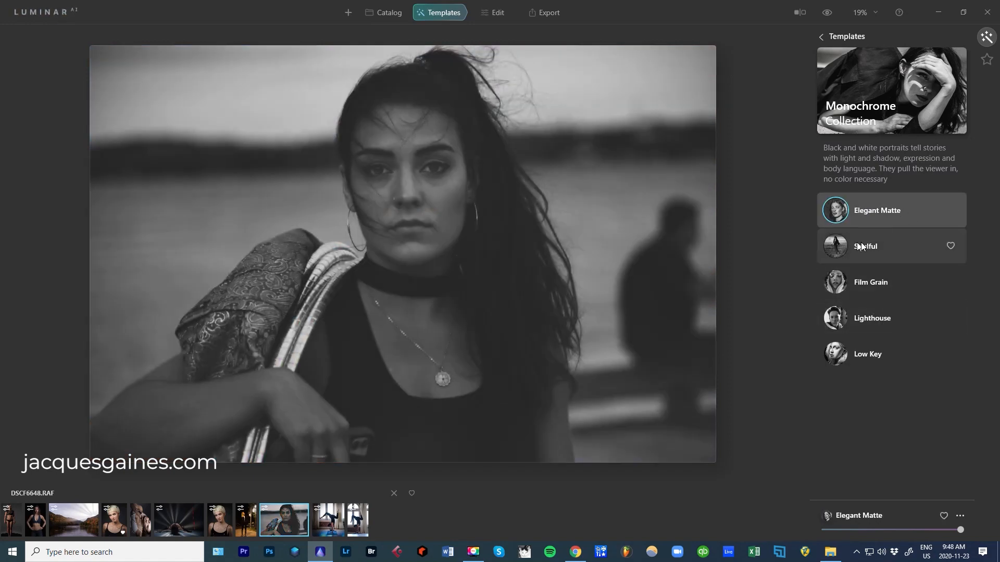
click(865, 246)
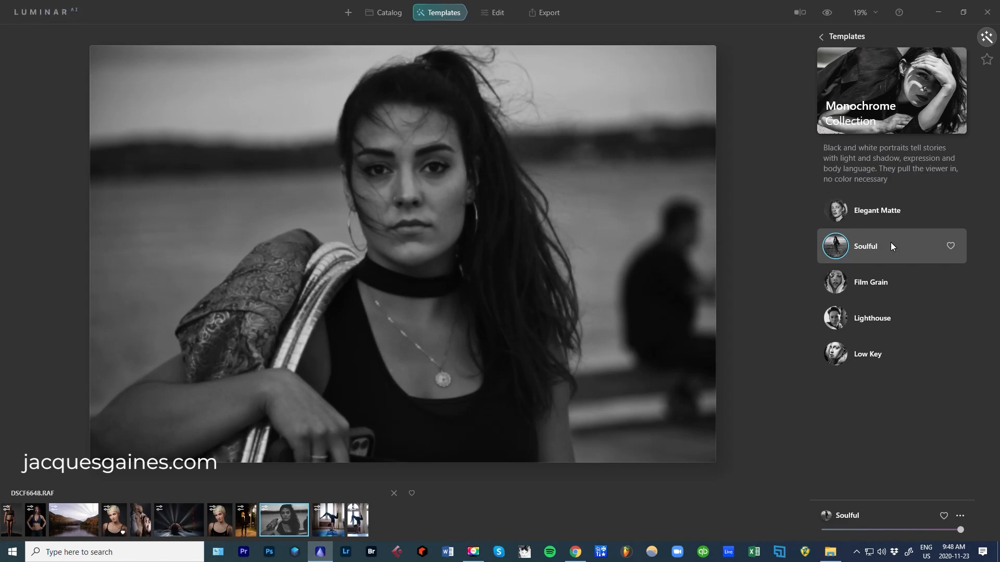
click(871, 281)
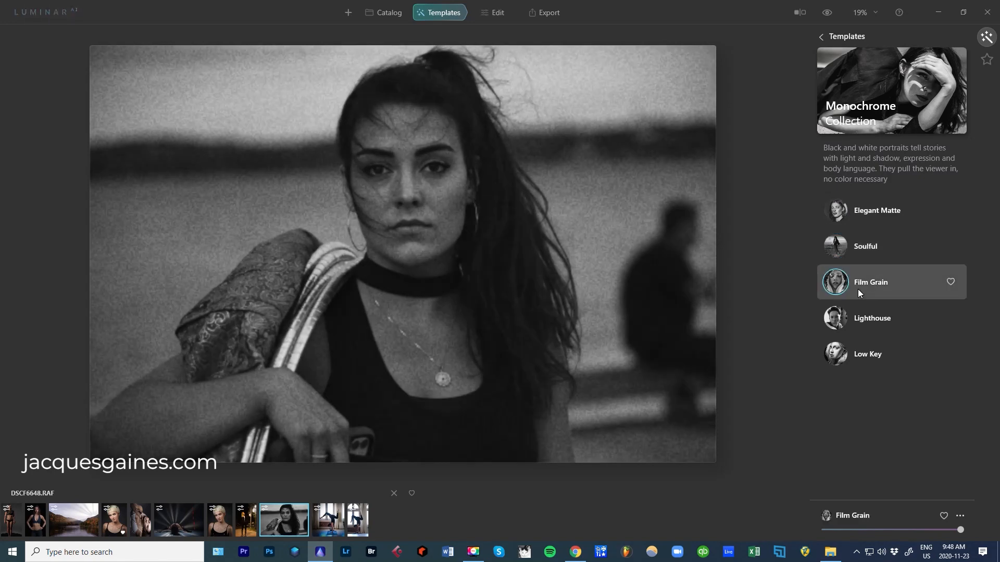
click(870, 282)
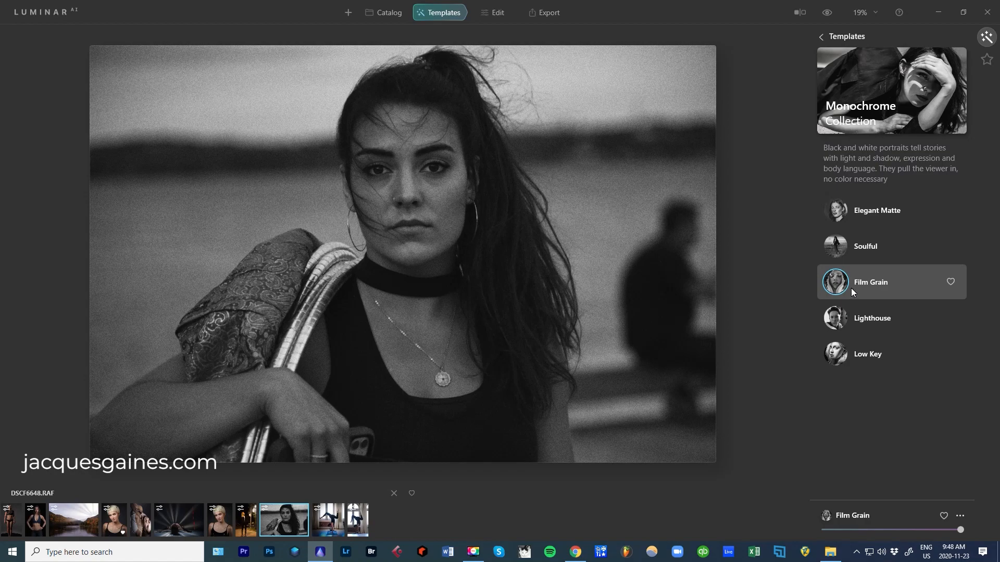
click(872, 318)
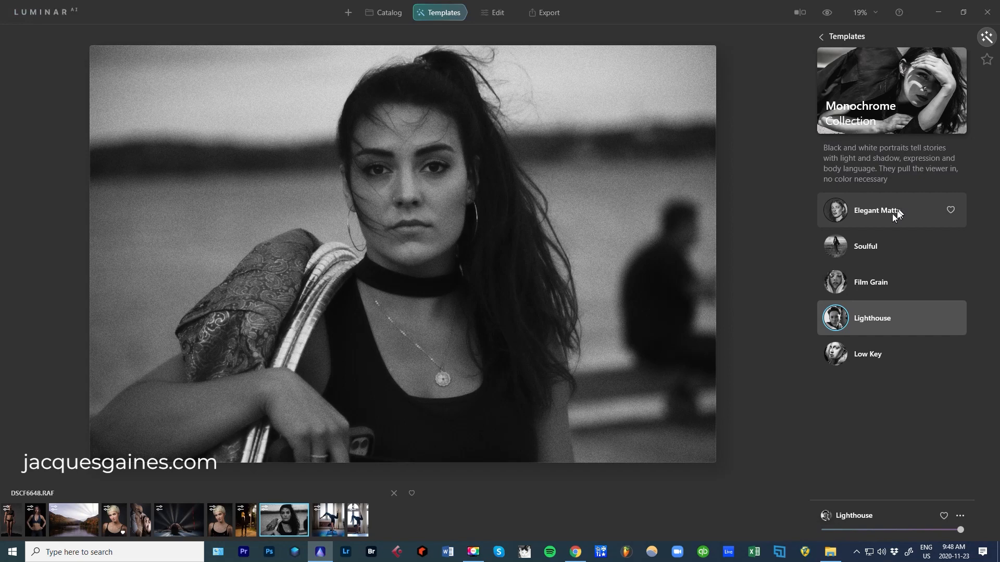
click(867, 354)
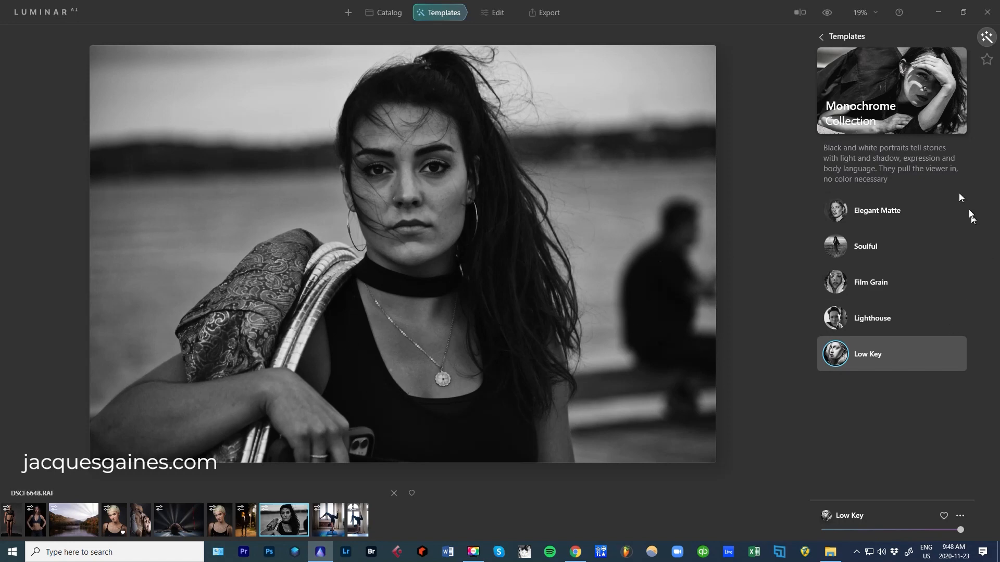
mouse_move(730, 34)
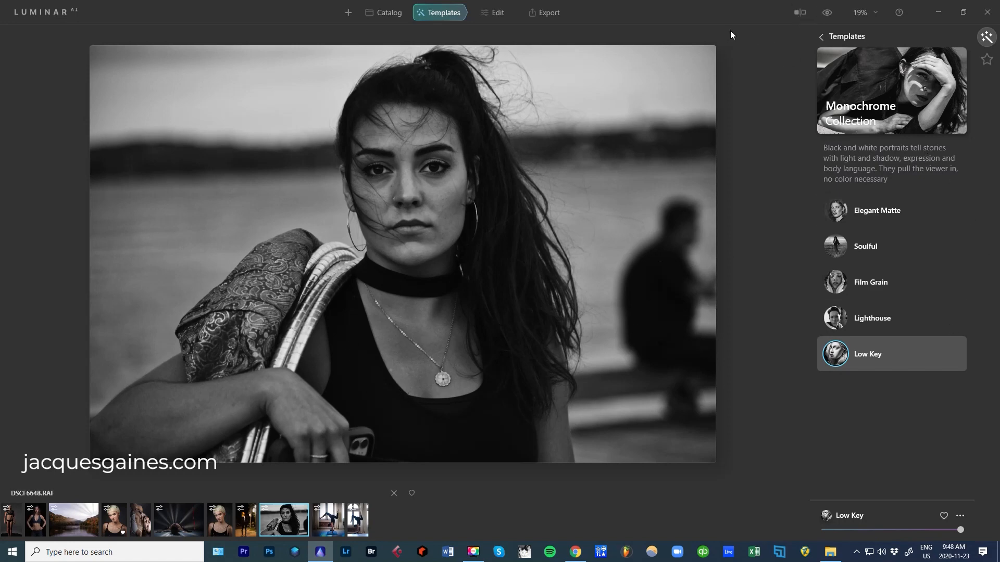
mouse_move(811, 63)
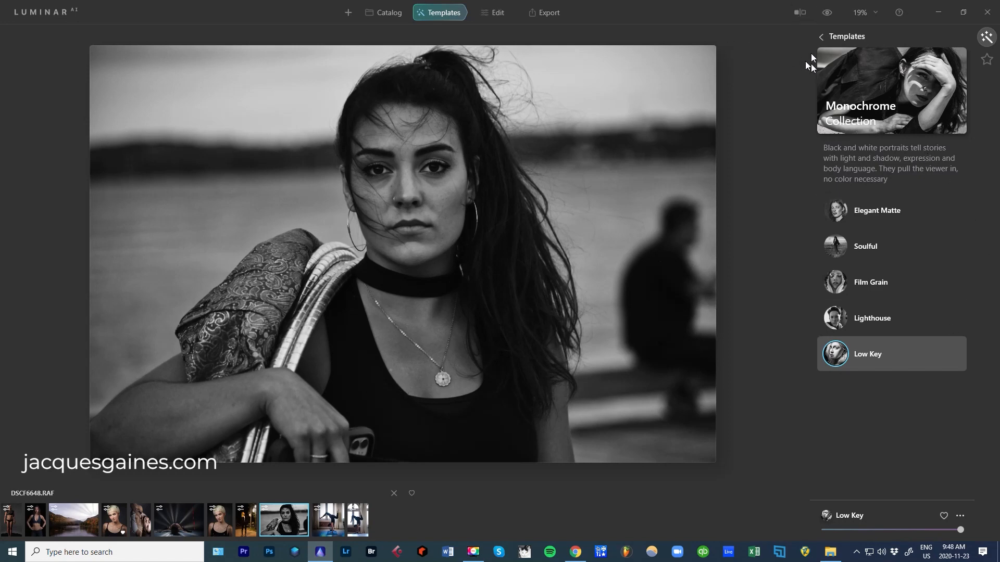
Preview Fade, Vignette, Low Key and High Key from Easy Portraits, then apply Tack Sharp
click(822, 36)
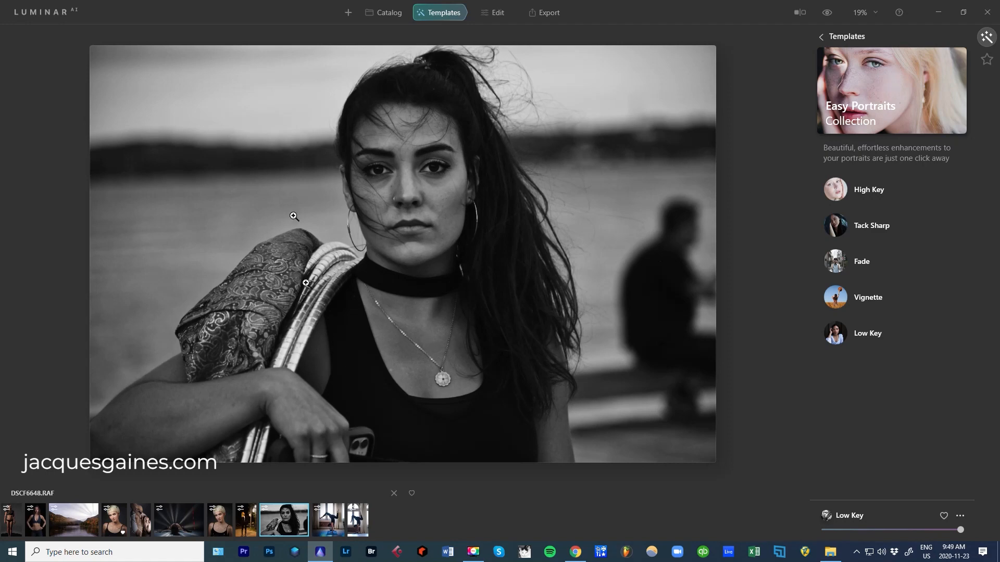
mouse_move(872, 230)
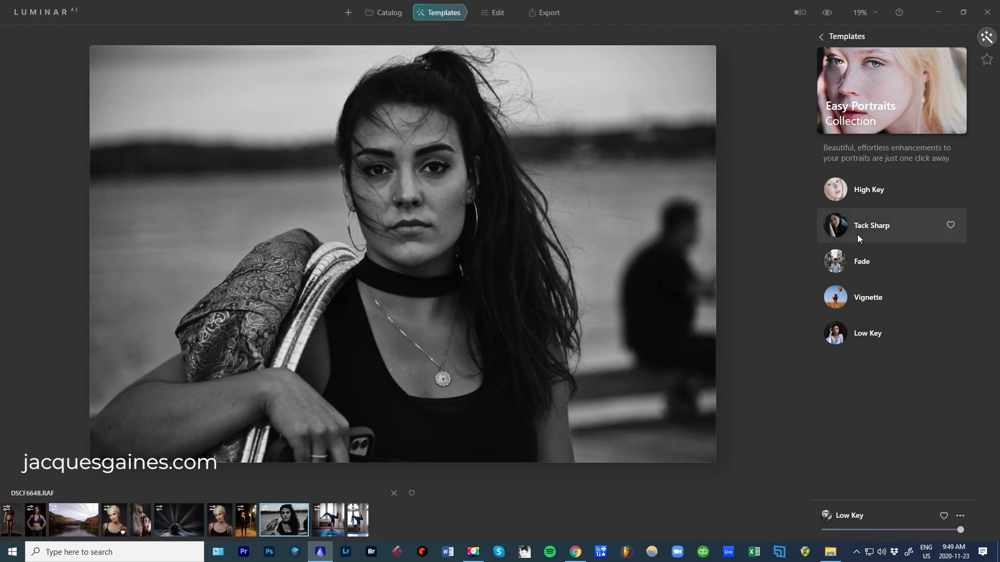
click(872, 225)
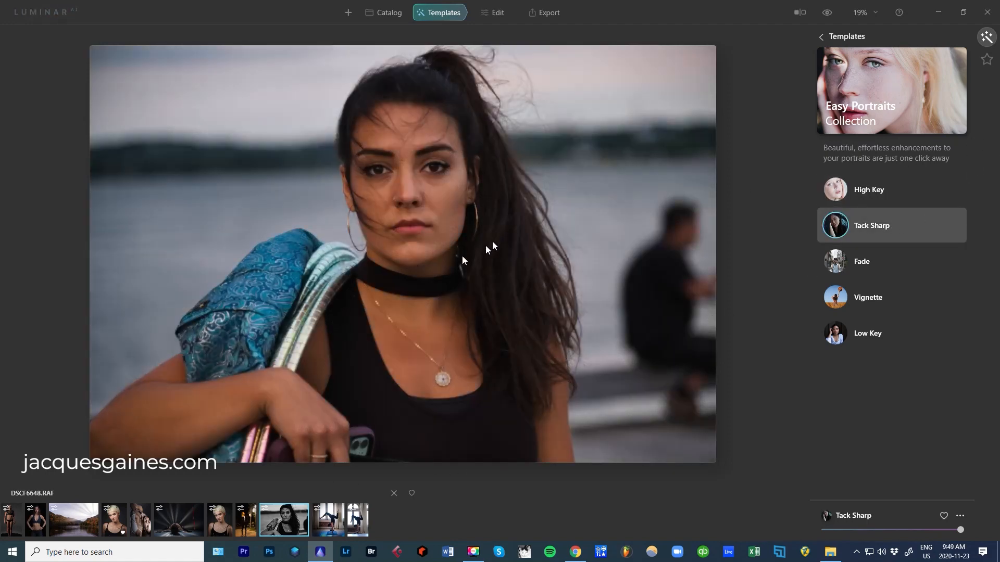
scroll(up, 3)
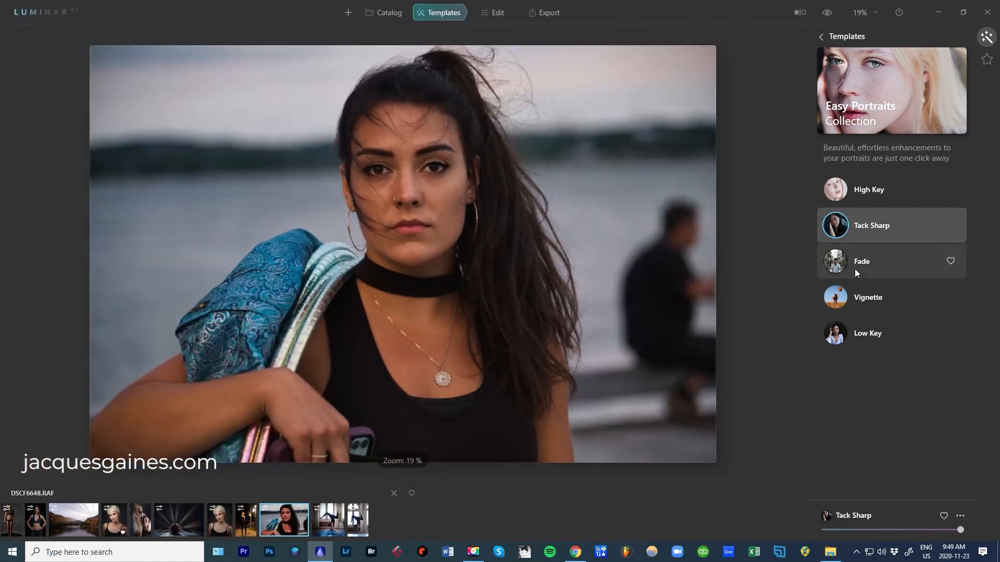
click(867, 262)
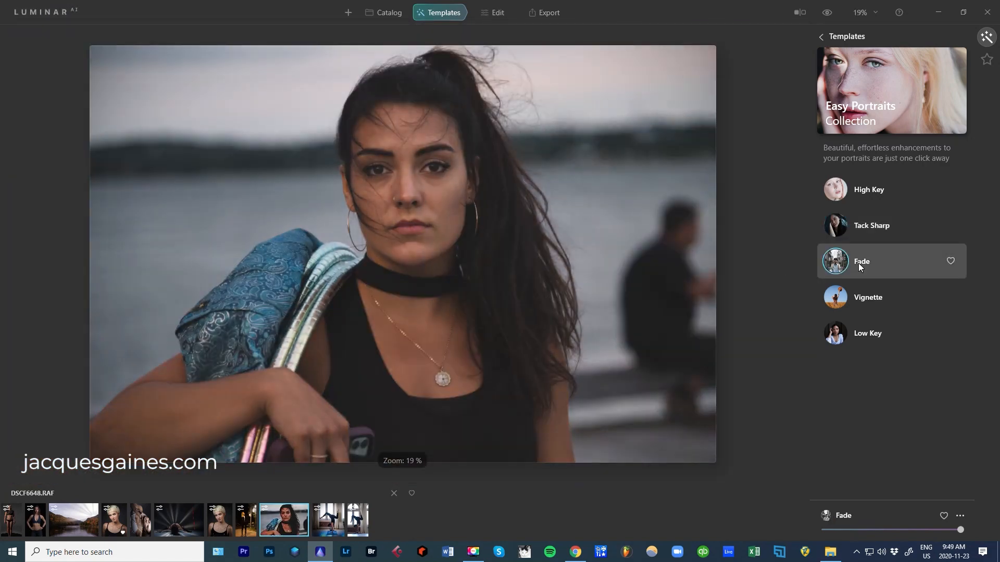
click(861, 261)
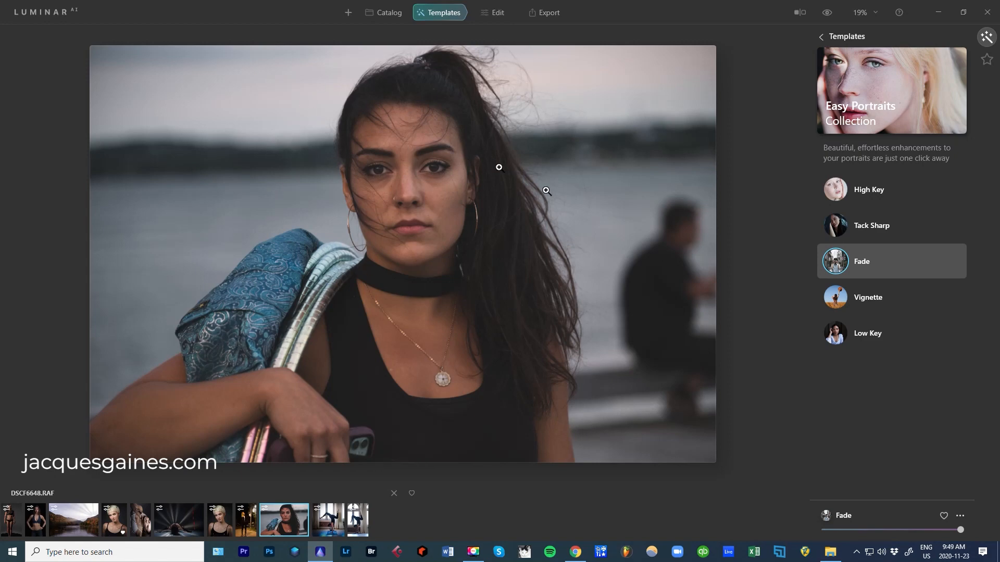
click(867, 297)
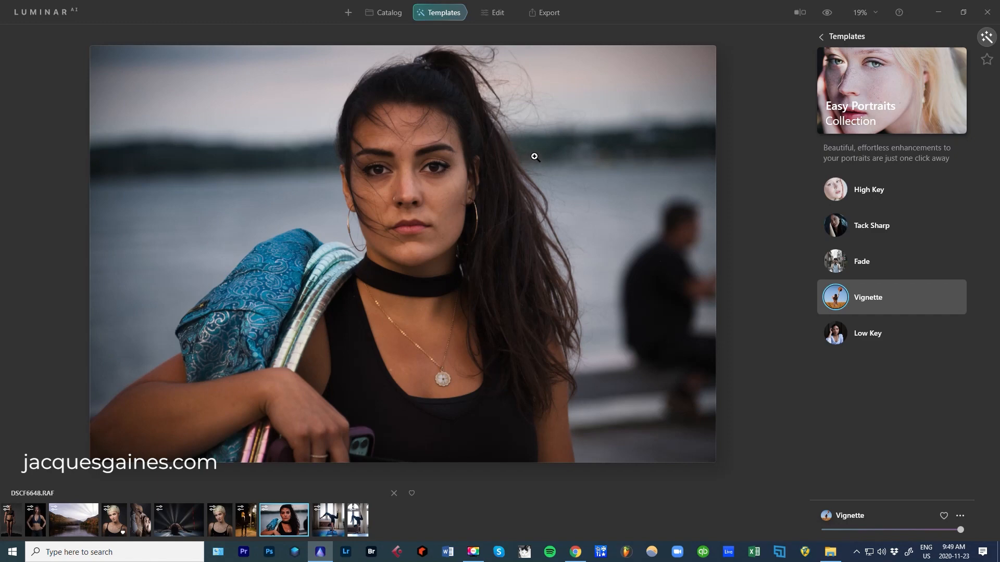
mouse_move(867, 333)
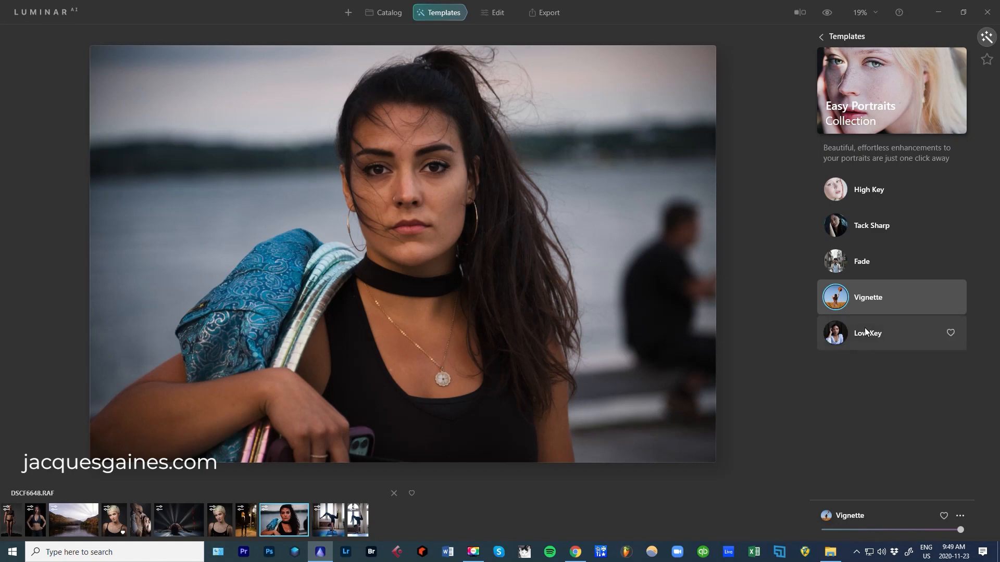
click(867, 333)
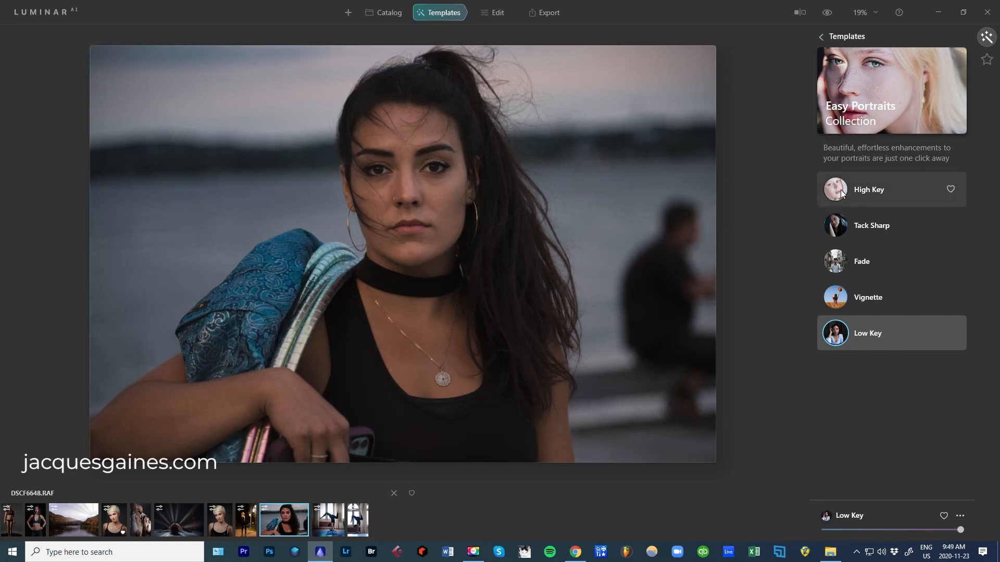
click(867, 190)
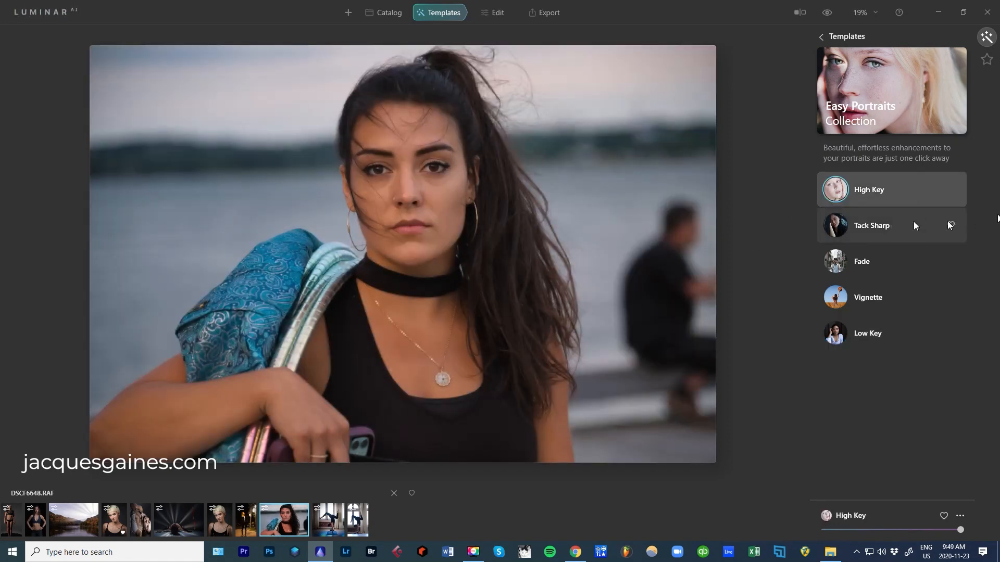
click(891, 225)
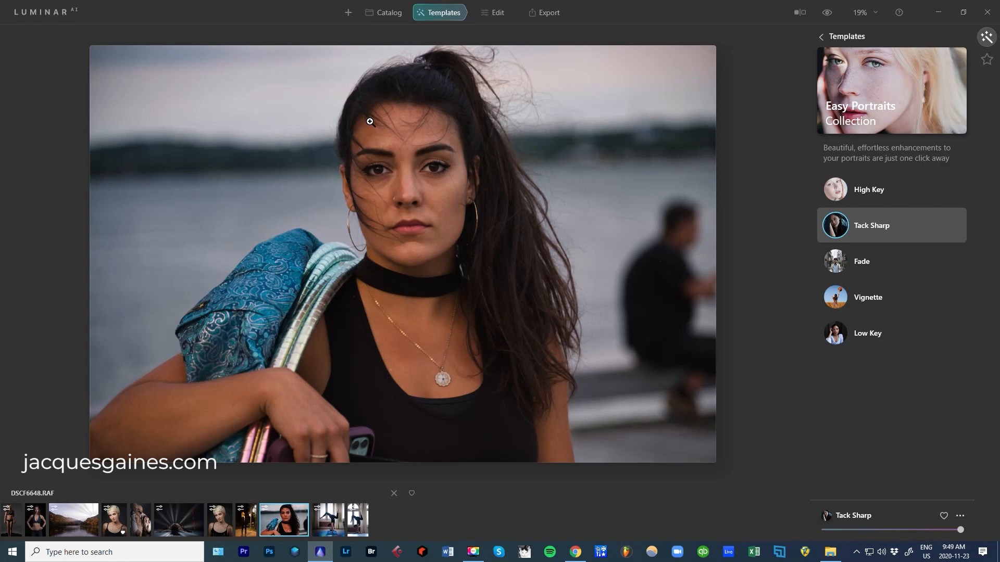
mouse_move(384, 159)
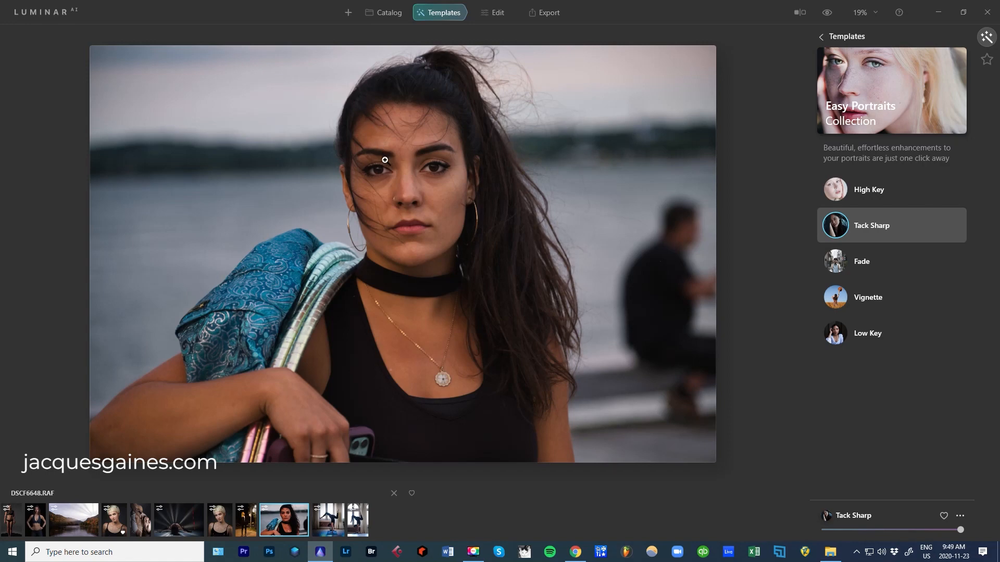
click(496, 12)
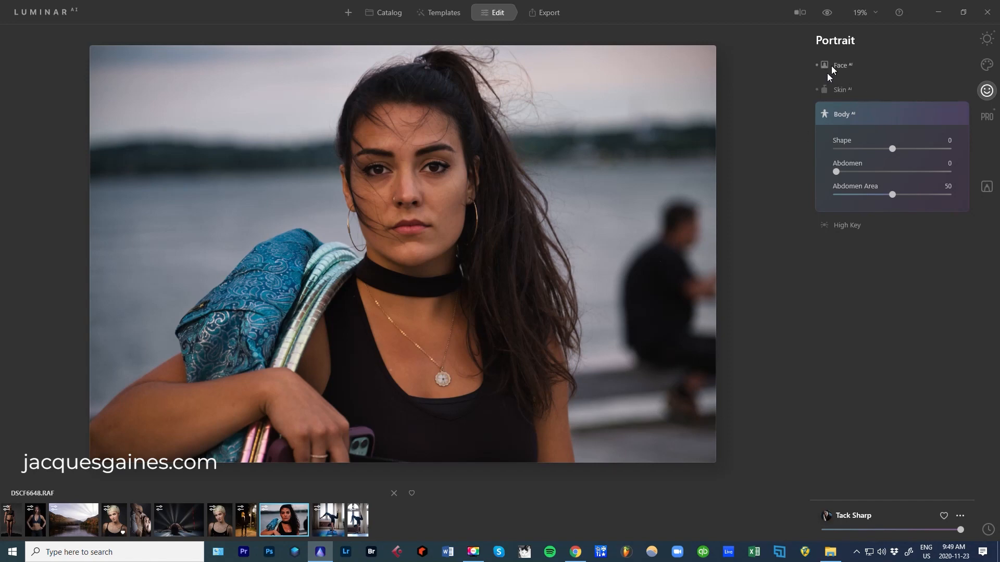
mouse_move(860, 63)
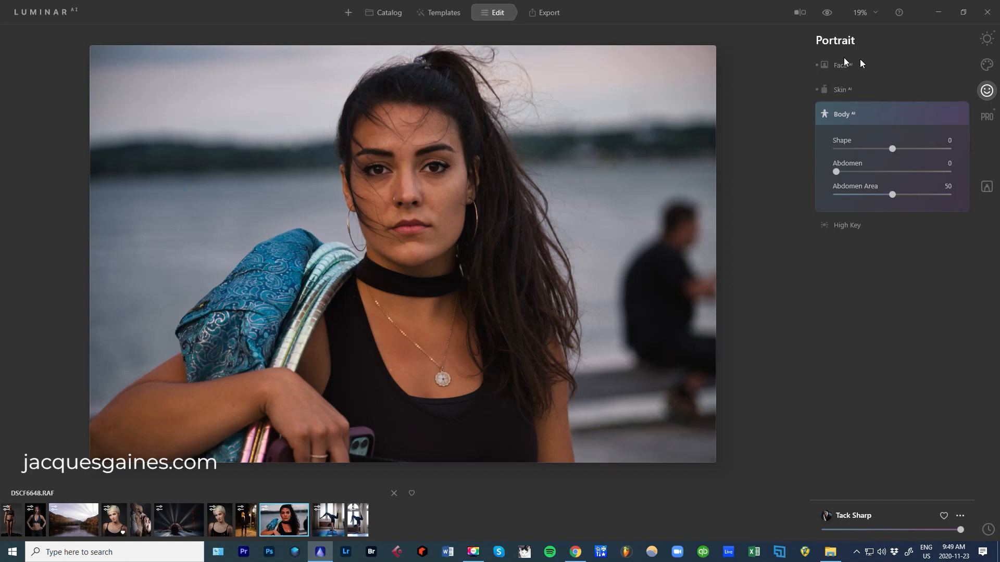
Browse the Creative, Professional and Portrait tool panels, ending with Face AI expanded
click(987, 64)
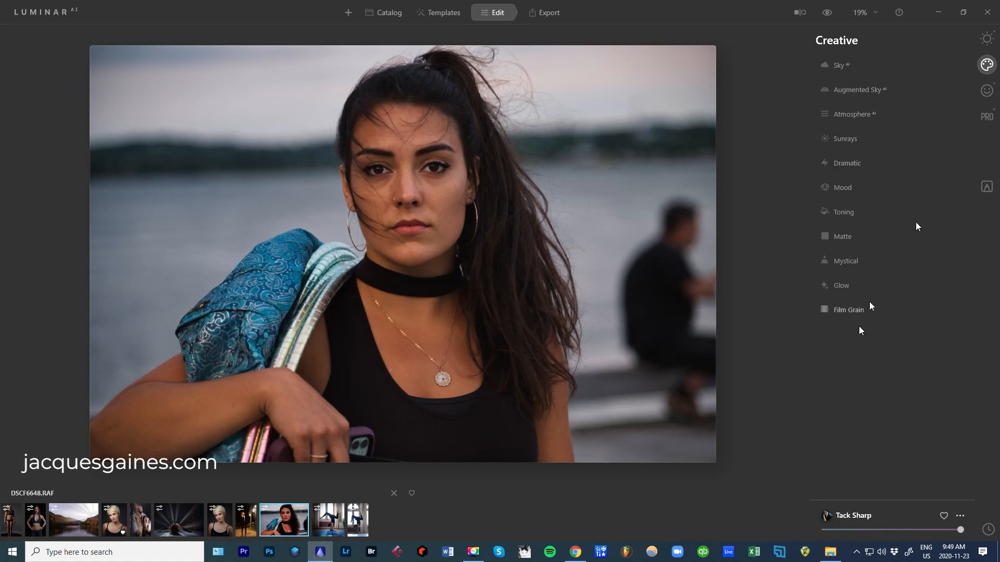
click(986, 91)
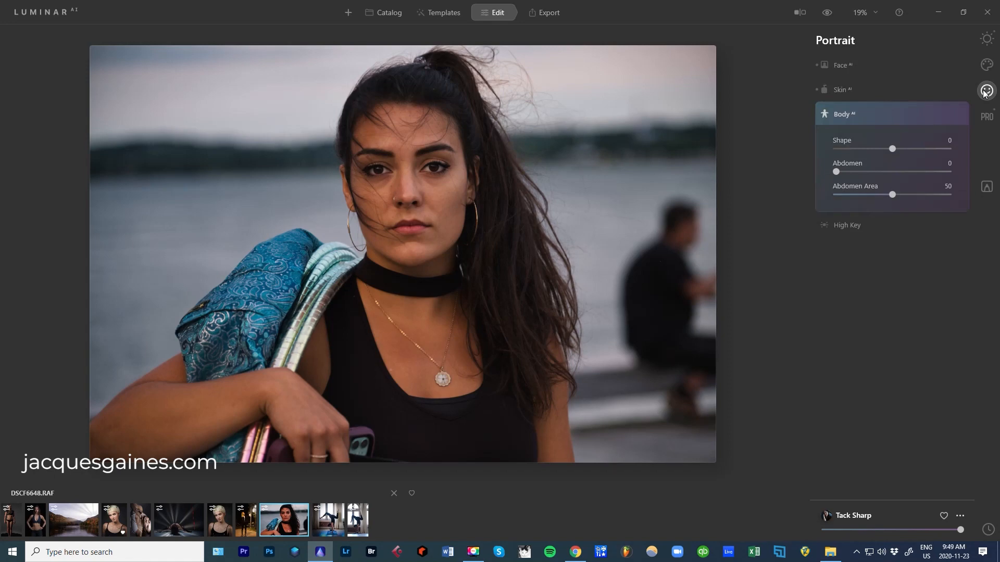
click(842, 65)
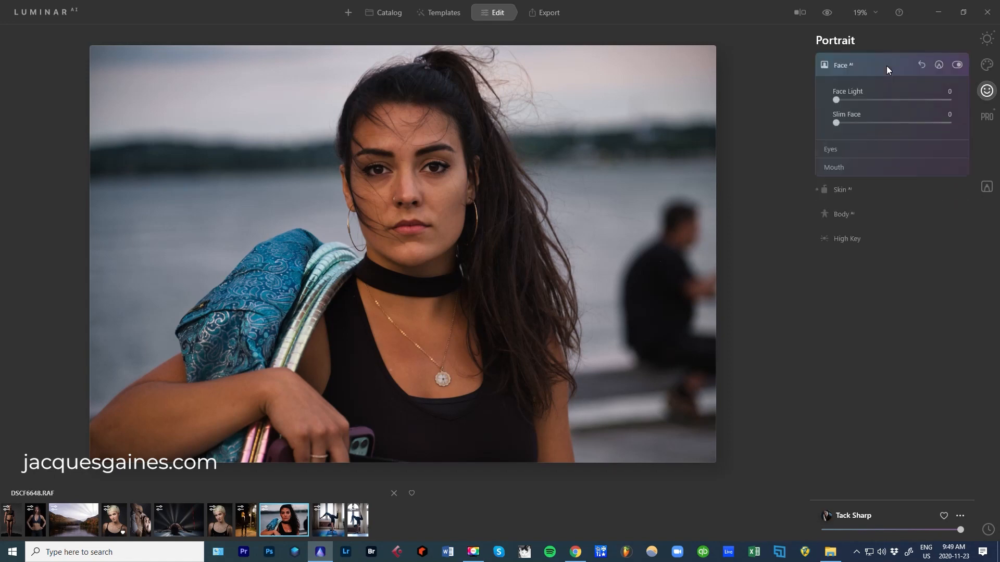
click(843, 65)
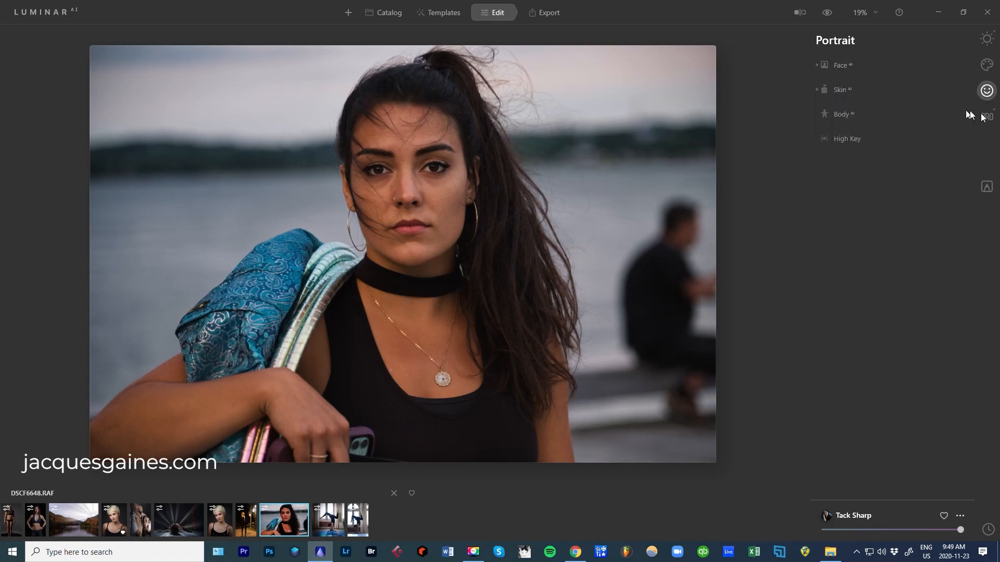
click(843, 89)
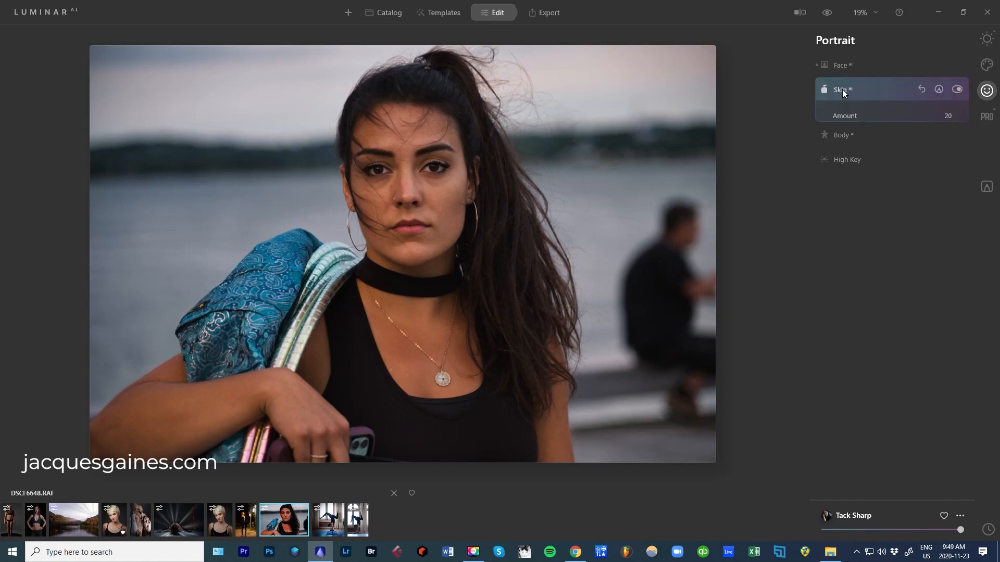
click(841, 89)
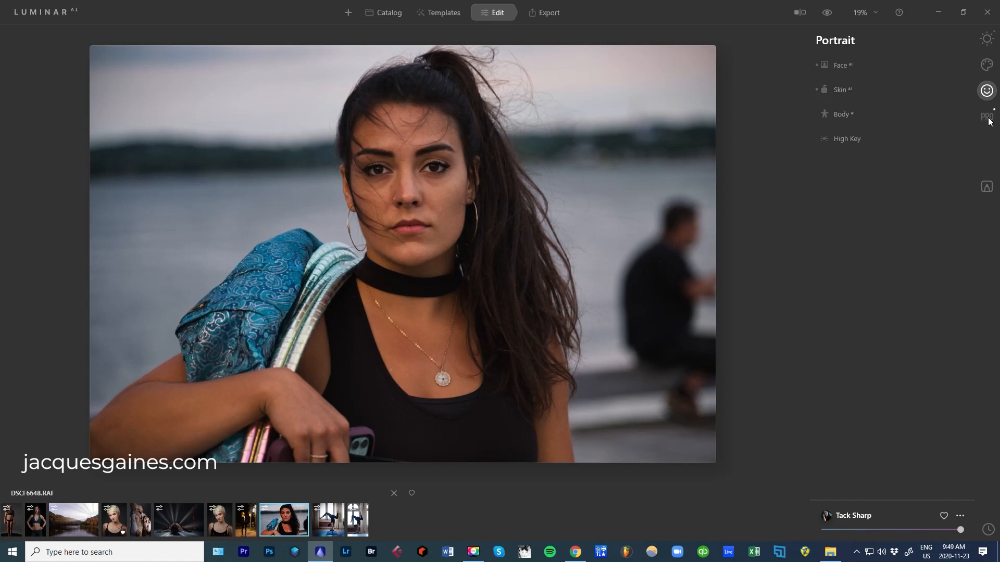
click(986, 117)
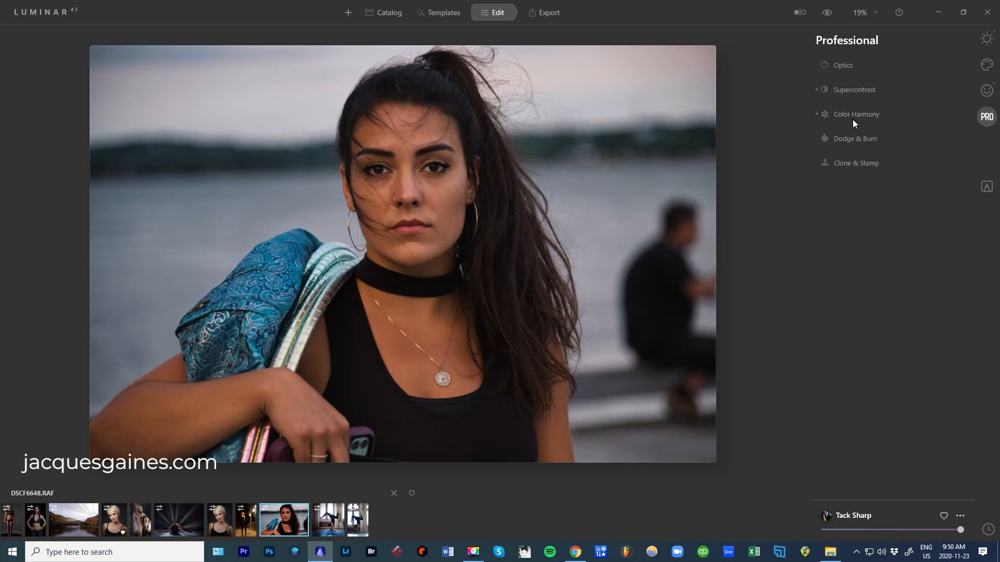
mouse_move(832, 119)
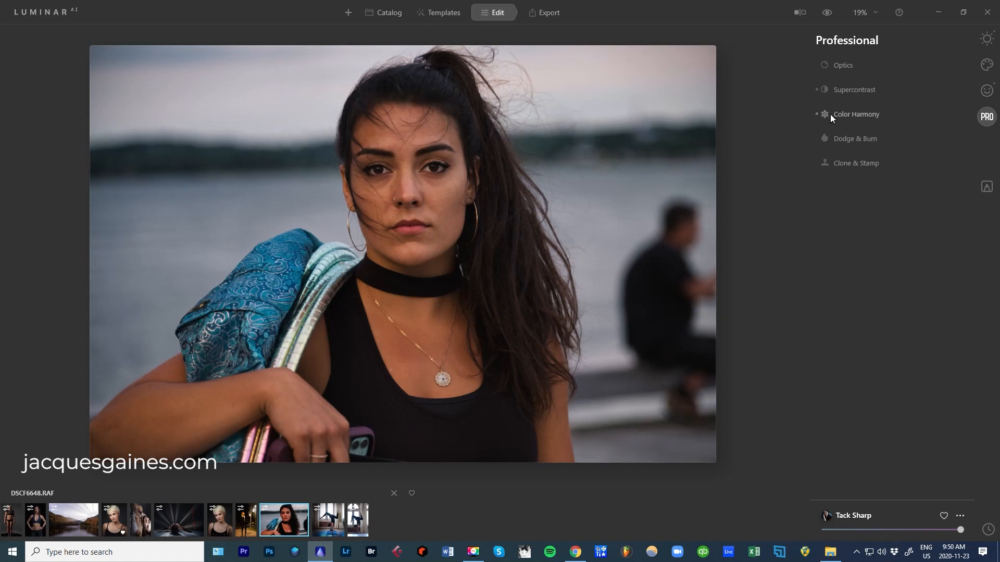
click(987, 90)
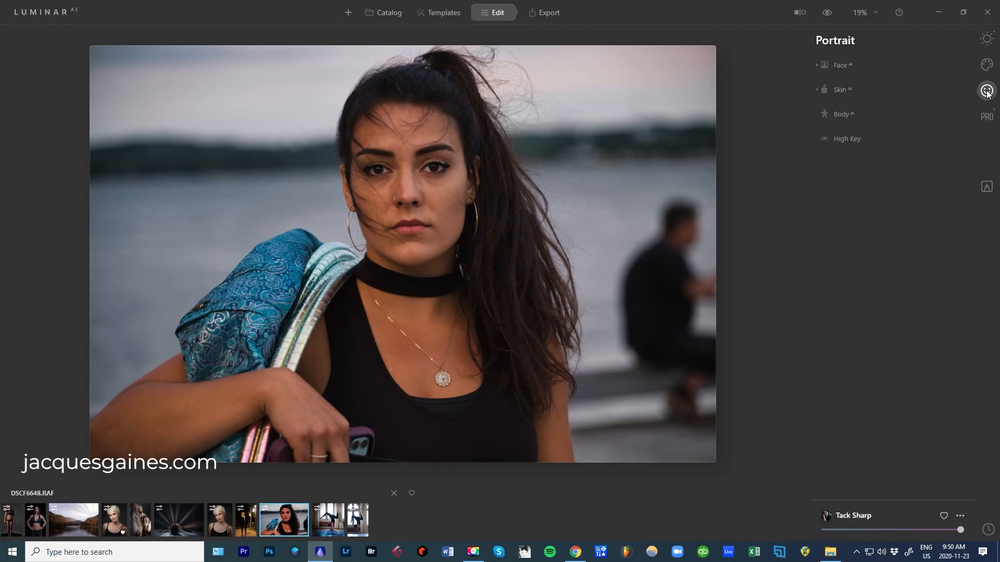
mouse_move(952, 89)
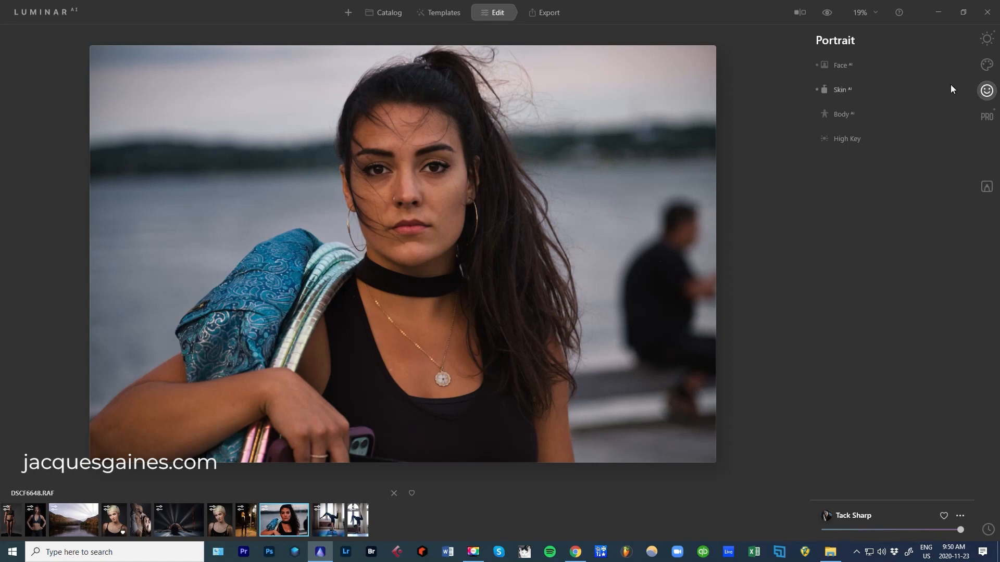
mouse_move(895, 88)
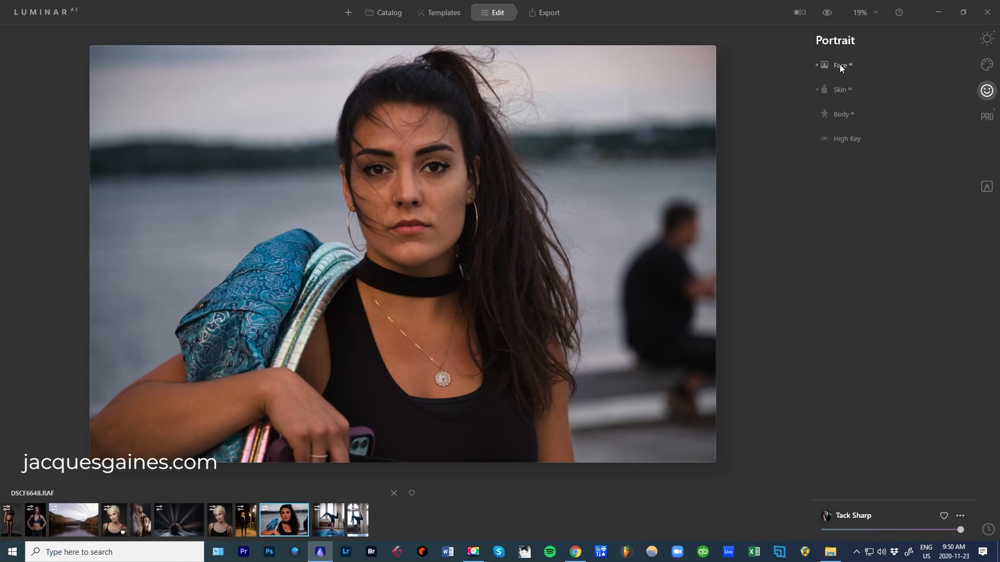
click(841, 65)
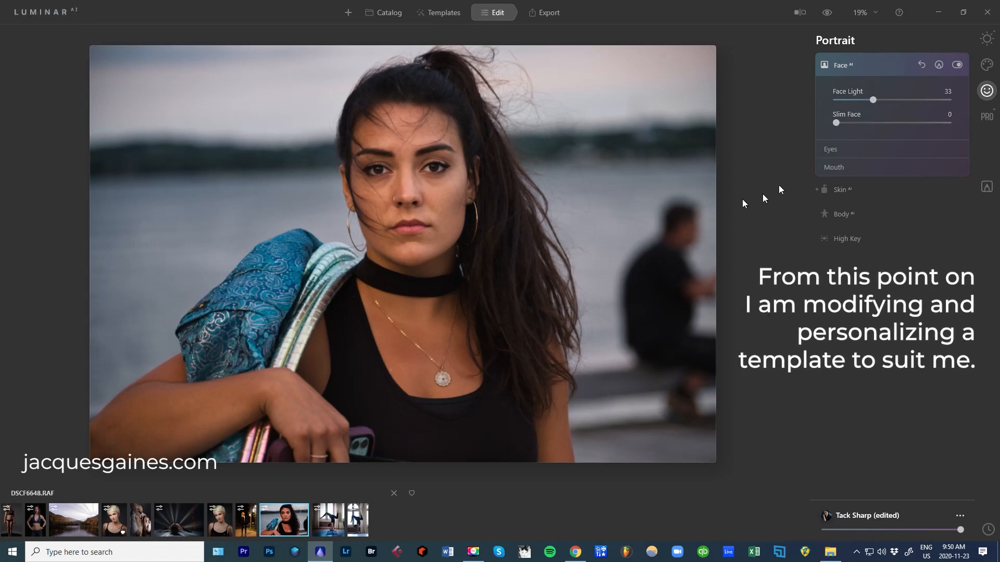
mouse_move(836, 124)
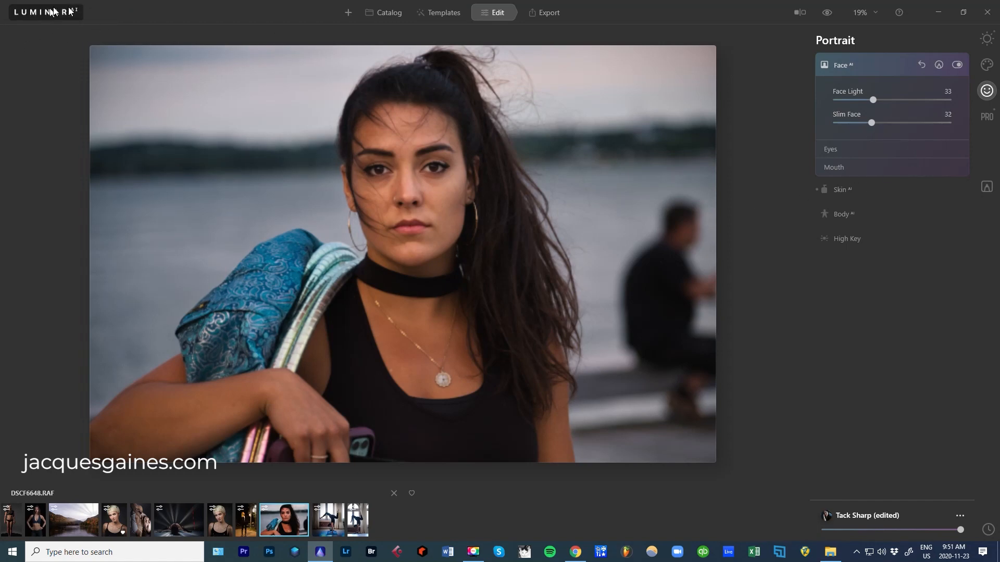
mouse_move(38, 17)
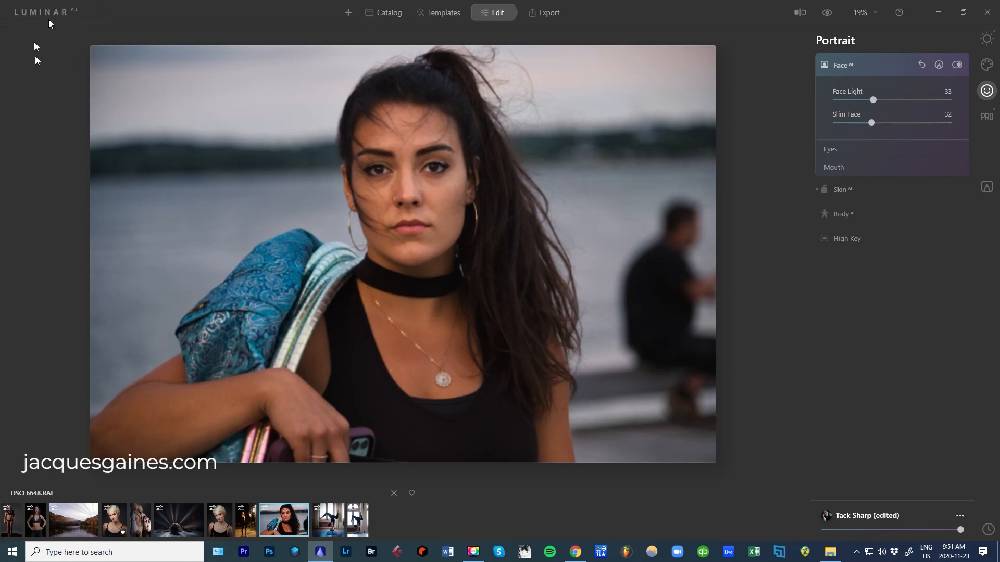
mouse_move(324, 101)
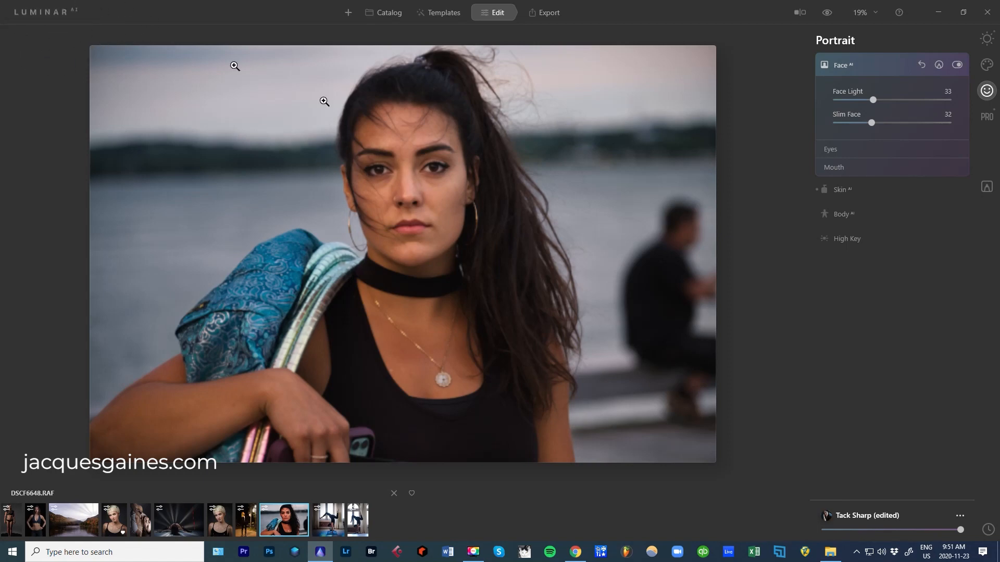
Set Face AI's Slim Face slider to 32
click(841, 189)
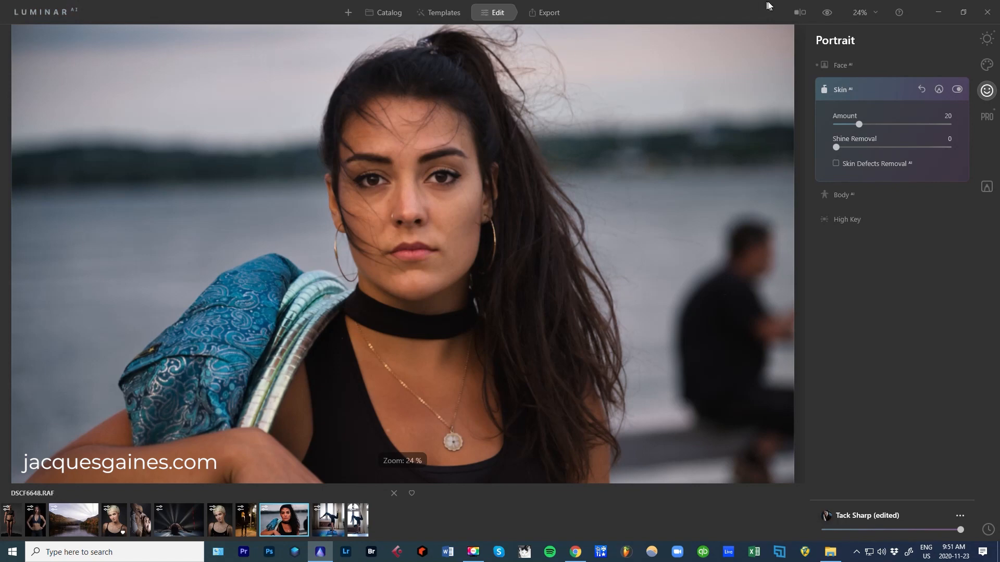
Check the before/after split view and raise Skin AI Amount to 83
click(799, 12)
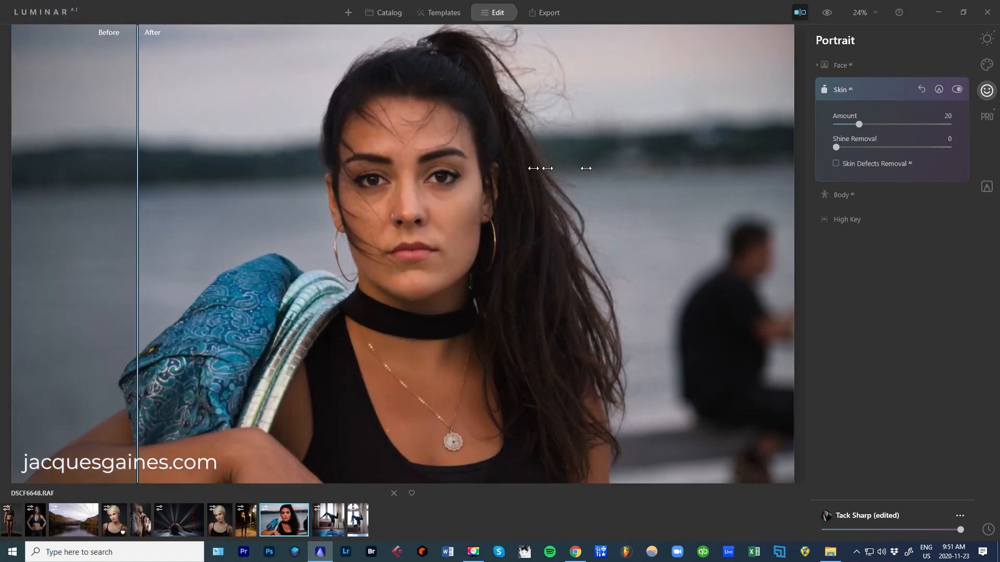
drag(137, 168, 375, 168)
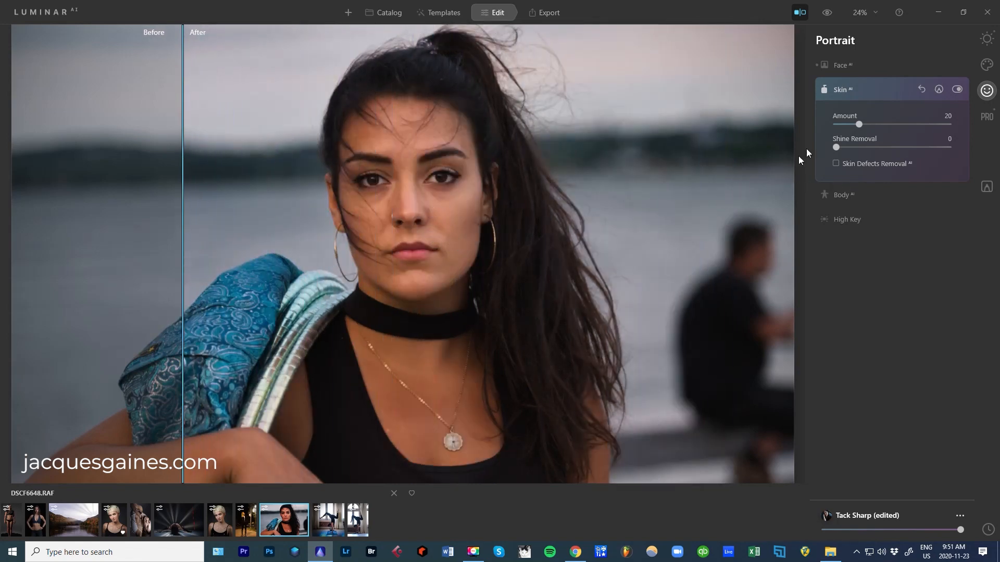
click(826, 12)
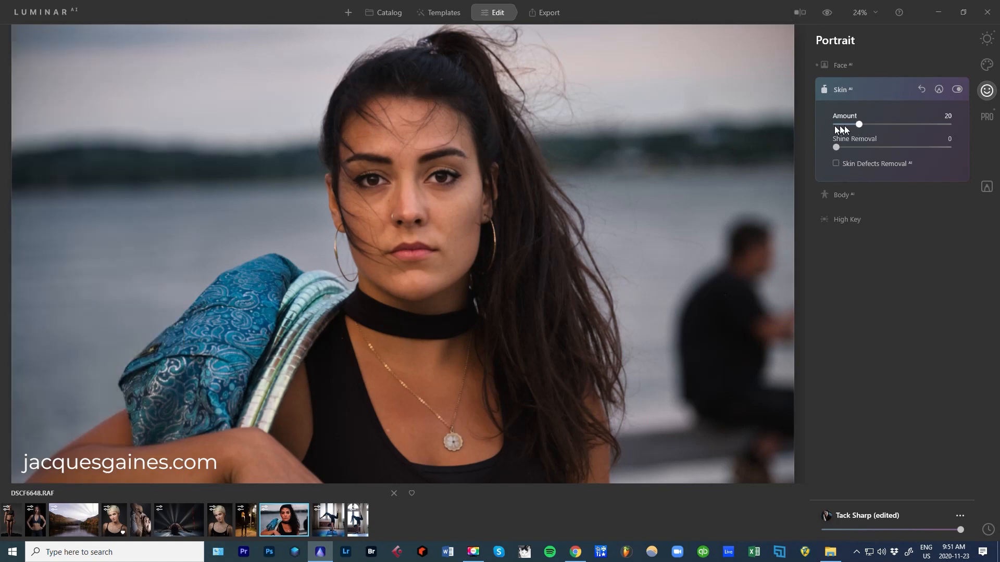
mouse_move(860, 126)
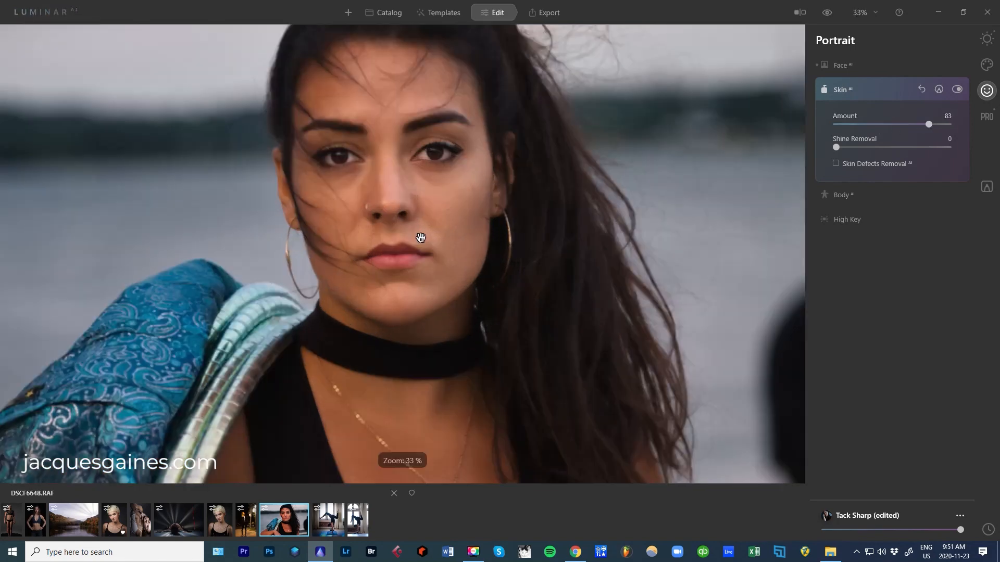
click(799, 12)
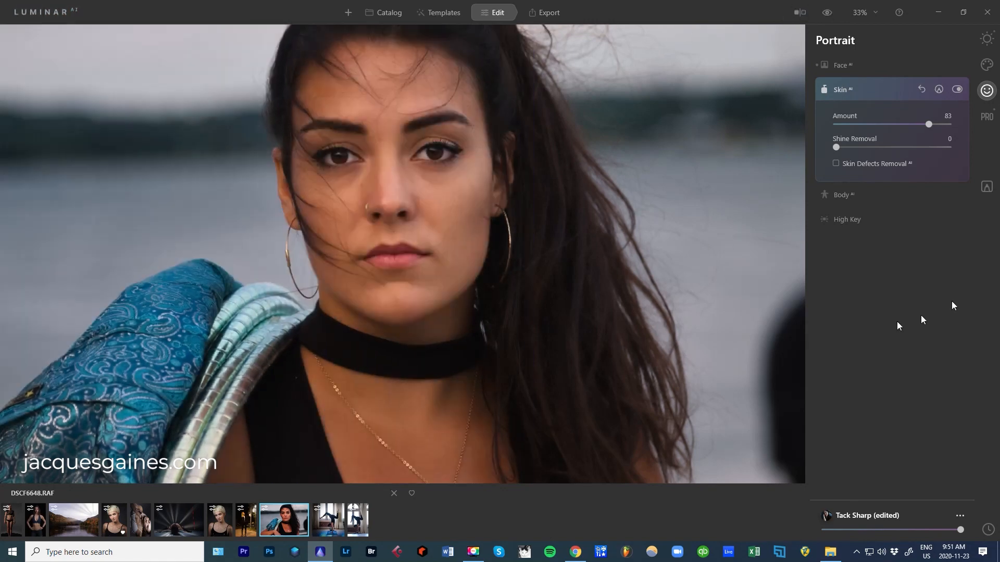
click(841, 89)
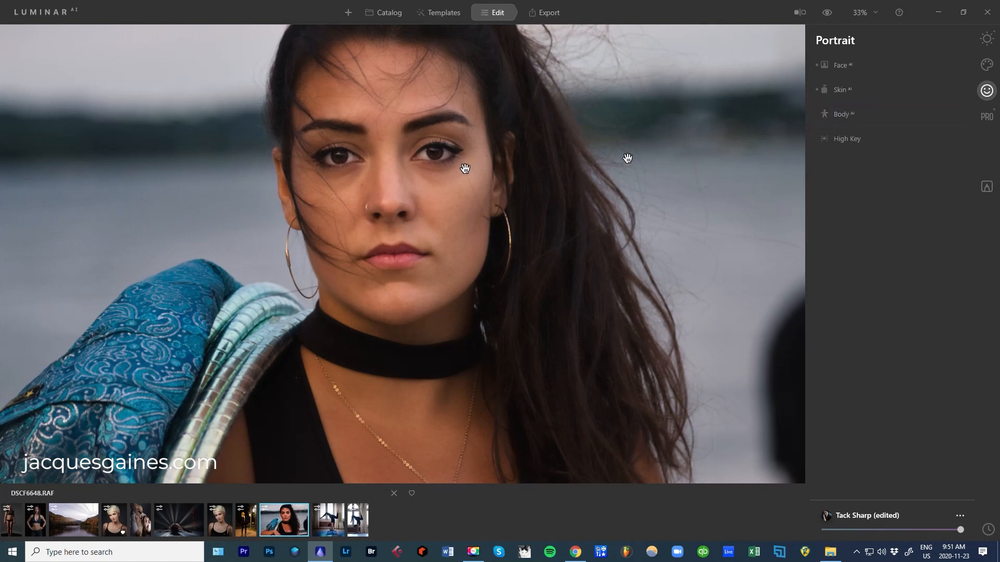
scroll(down, 3)
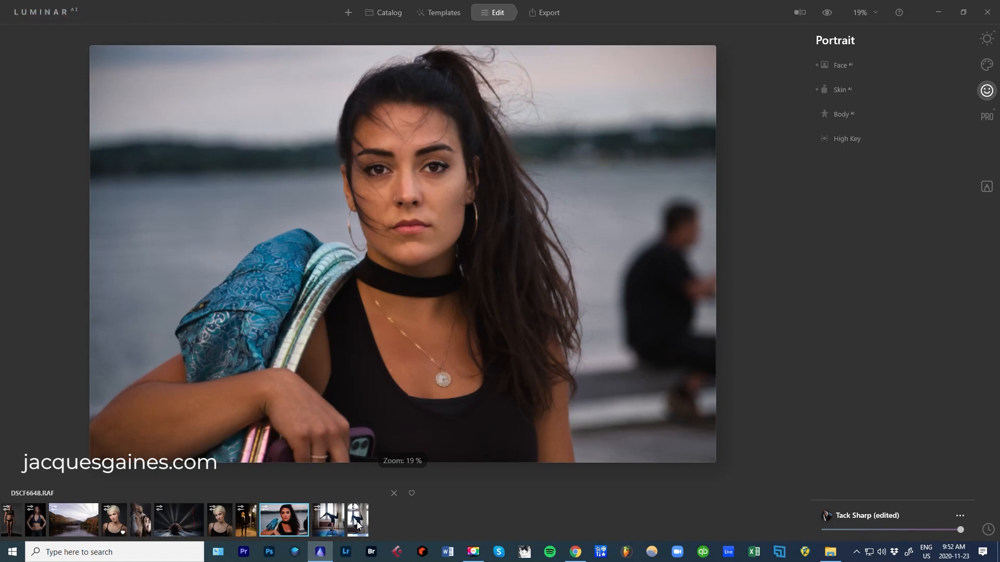
mouse_move(458, 381)
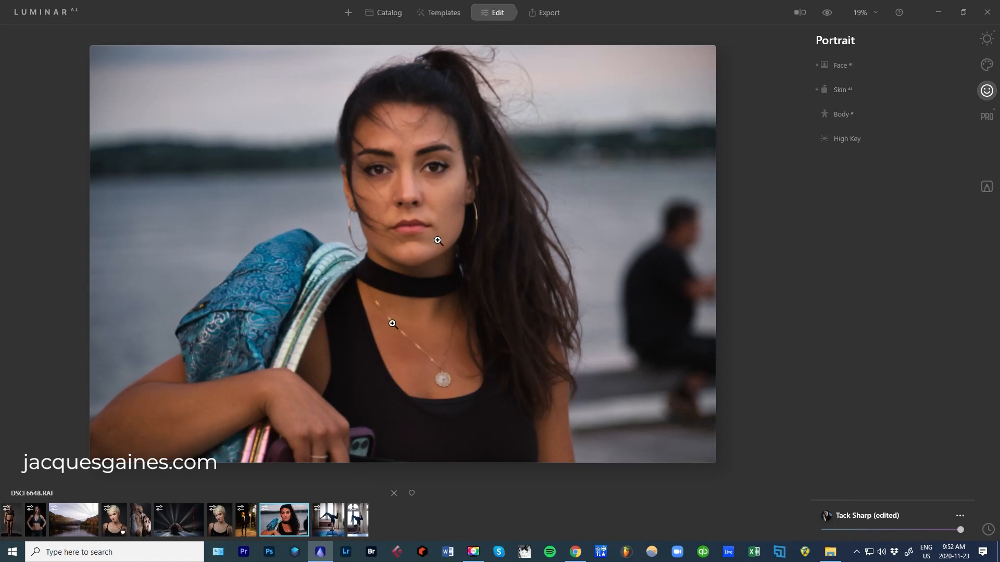
mouse_move(581, 310)
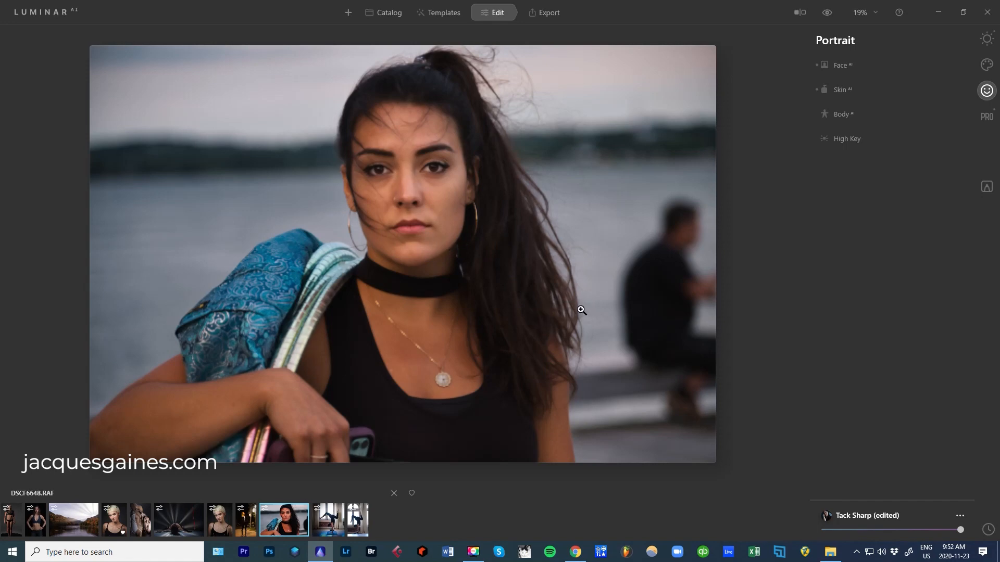
mouse_move(854, 73)
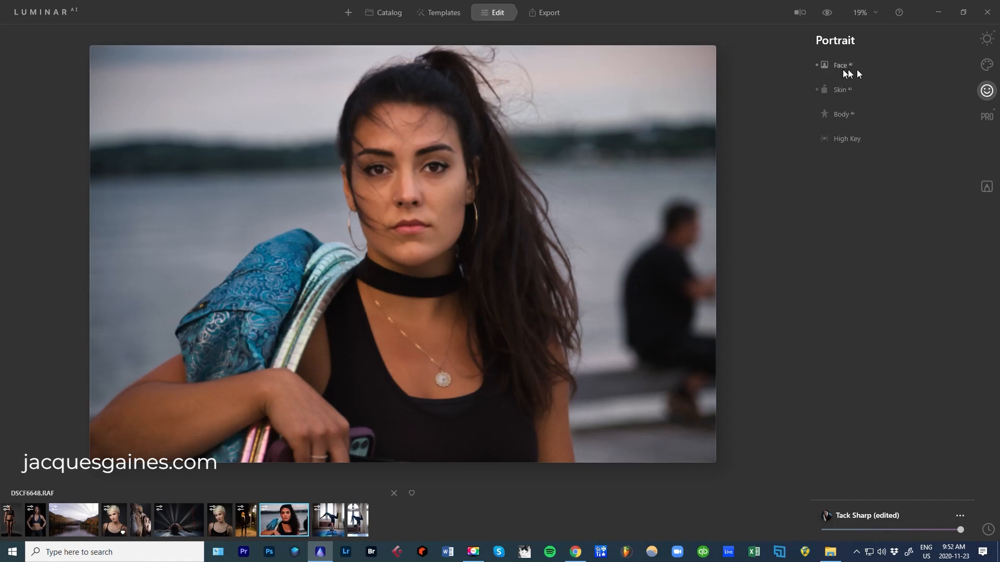
mouse_move(823, 54)
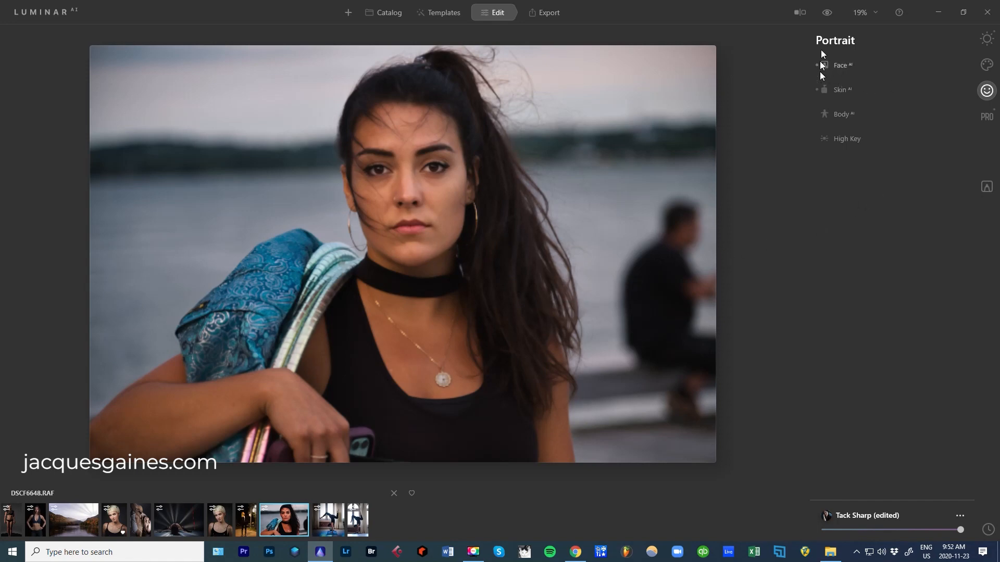
click(986, 38)
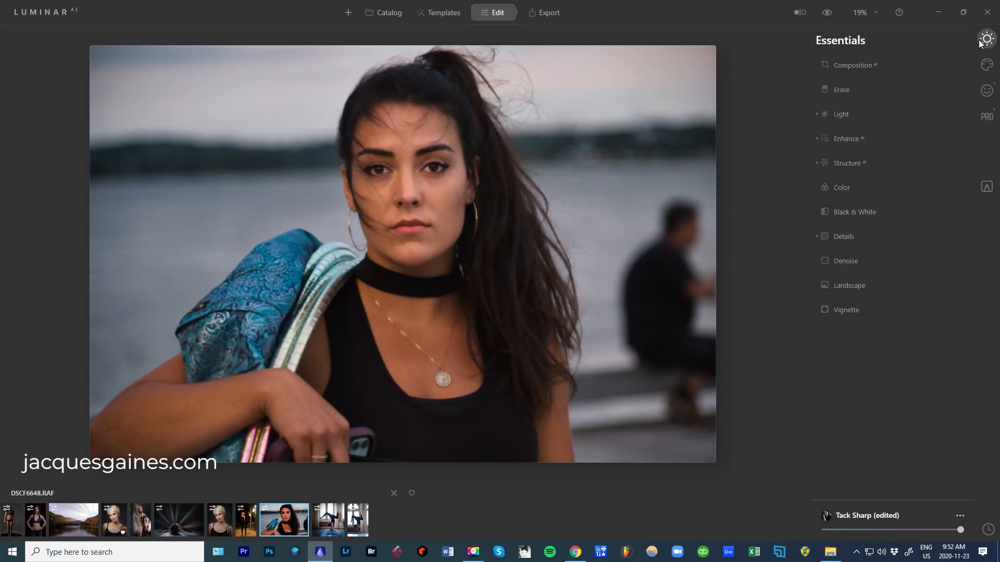
mouse_move(986, 38)
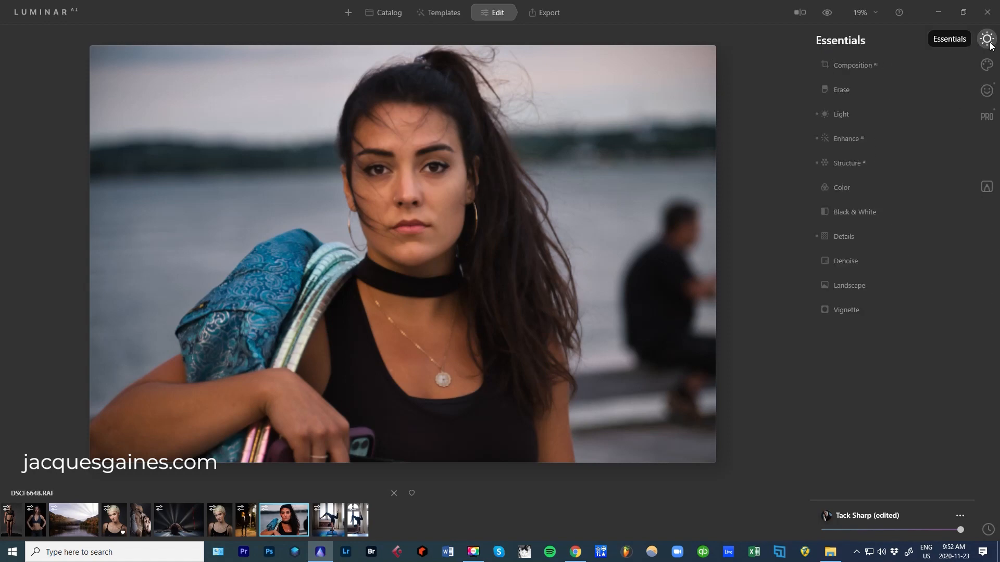
Set the Light panel's White Balance Temperature to 5707
click(841, 114)
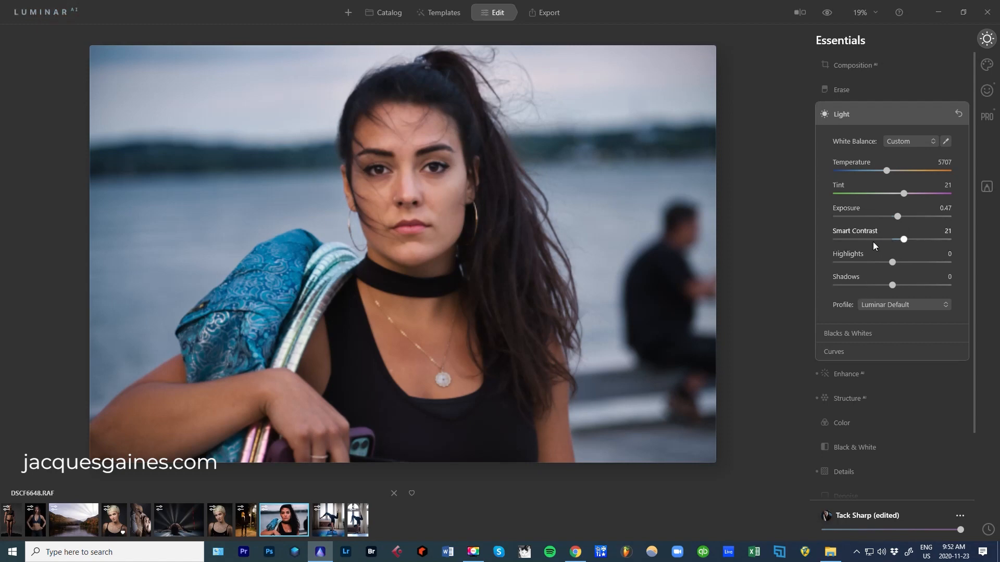
mouse_move(844, 123)
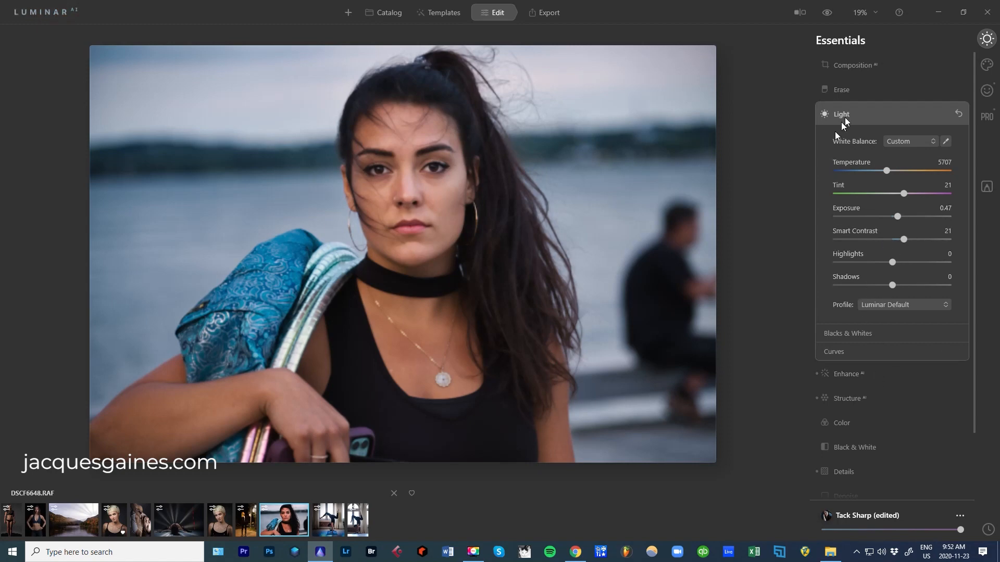
click(841, 114)
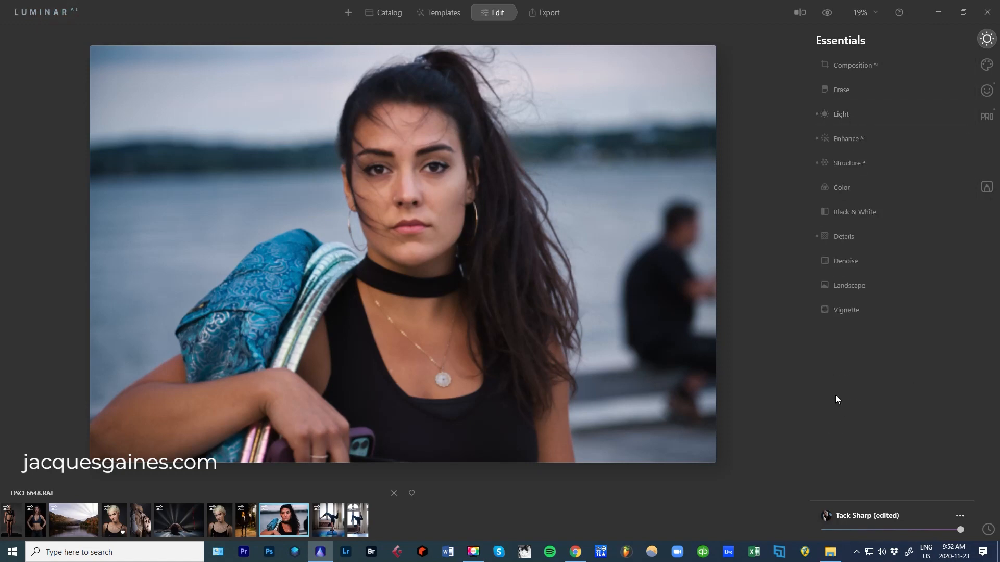
click(847, 138)
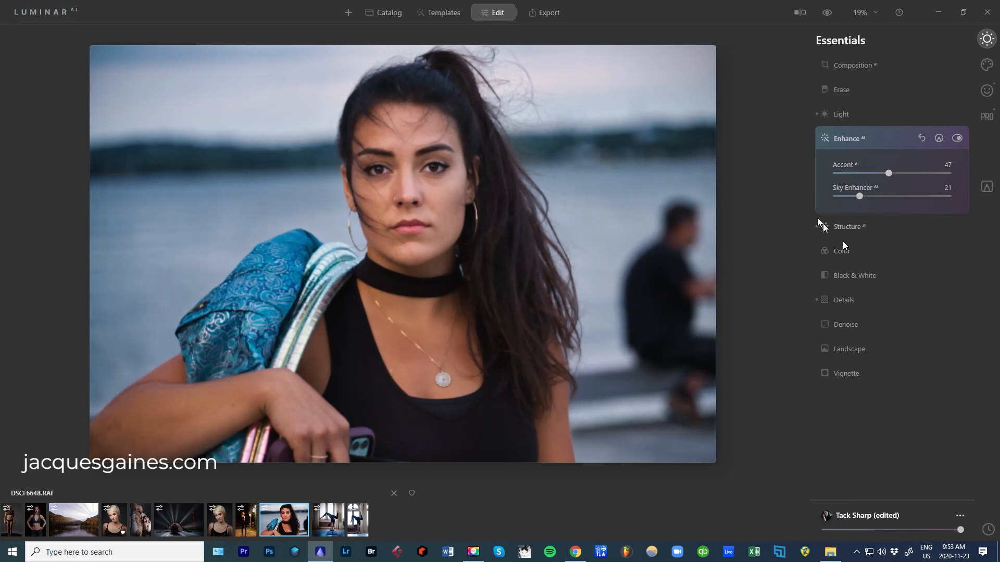
click(849, 227)
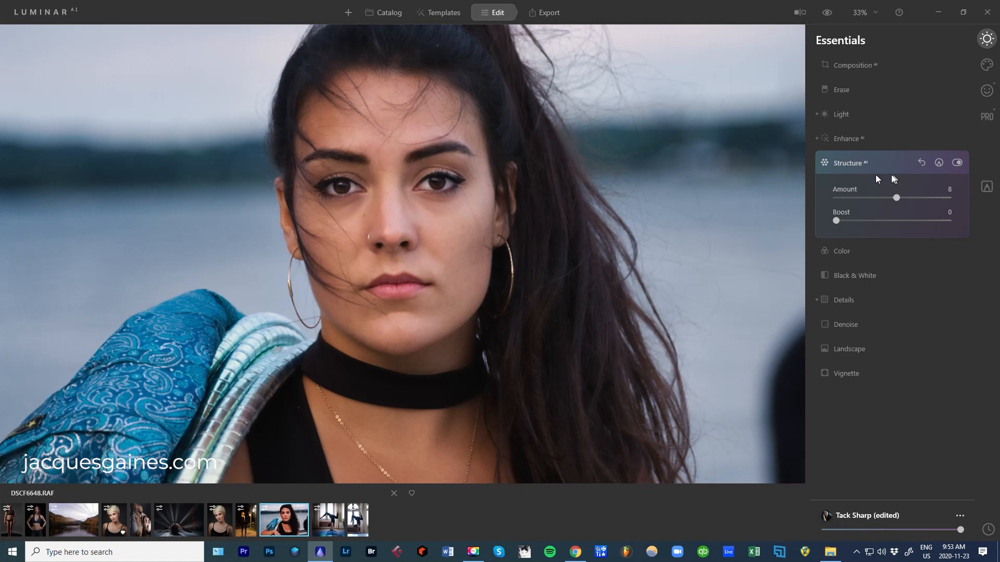
click(849, 162)
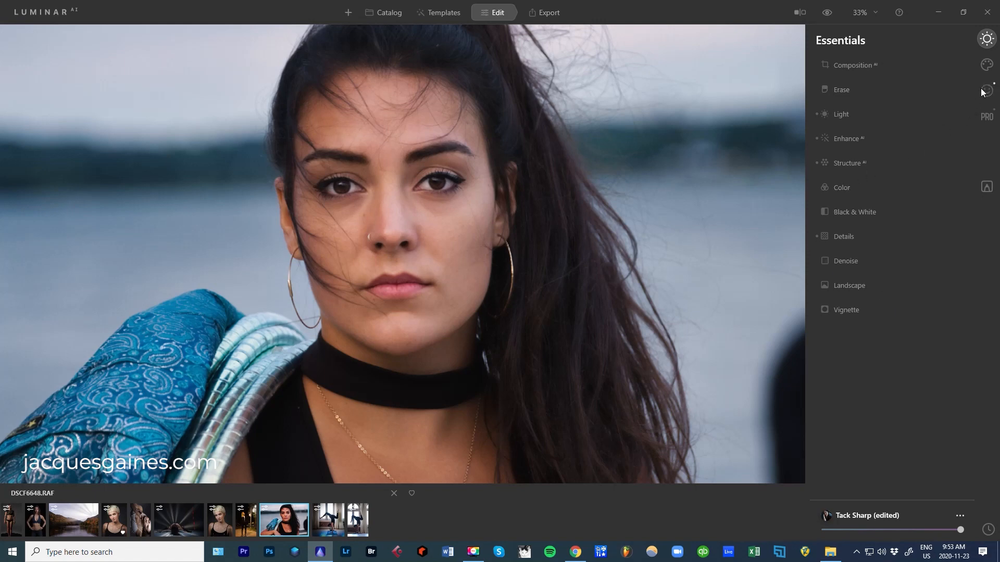
In the Portrait tools' Face AI, set Eye Enhancer to 61
click(985, 90)
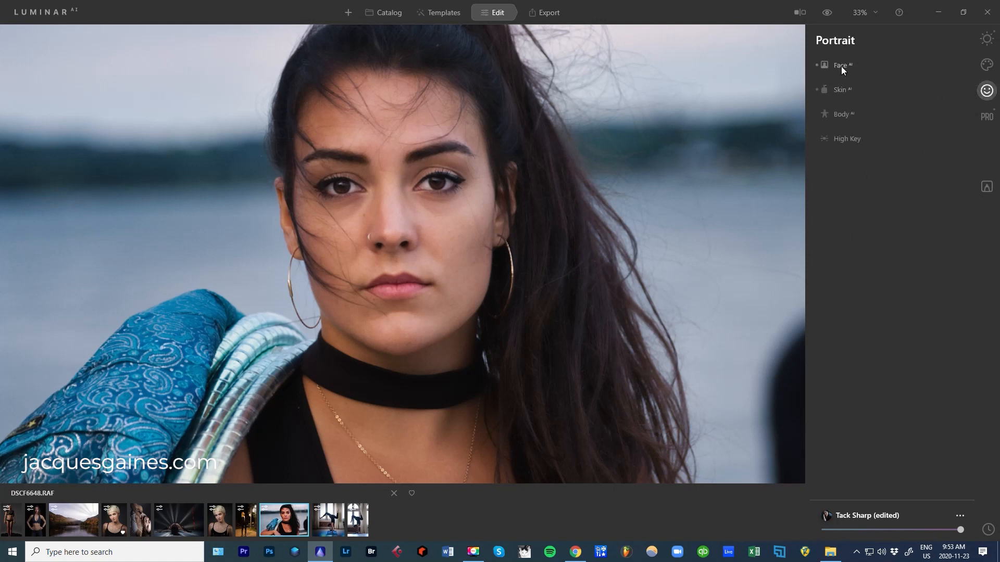
click(841, 64)
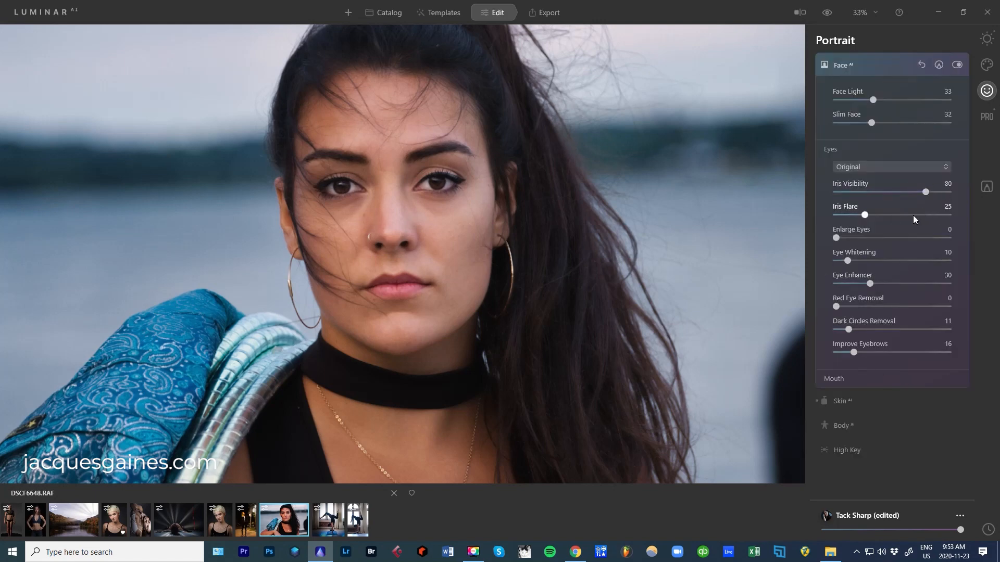
mouse_move(862, 219)
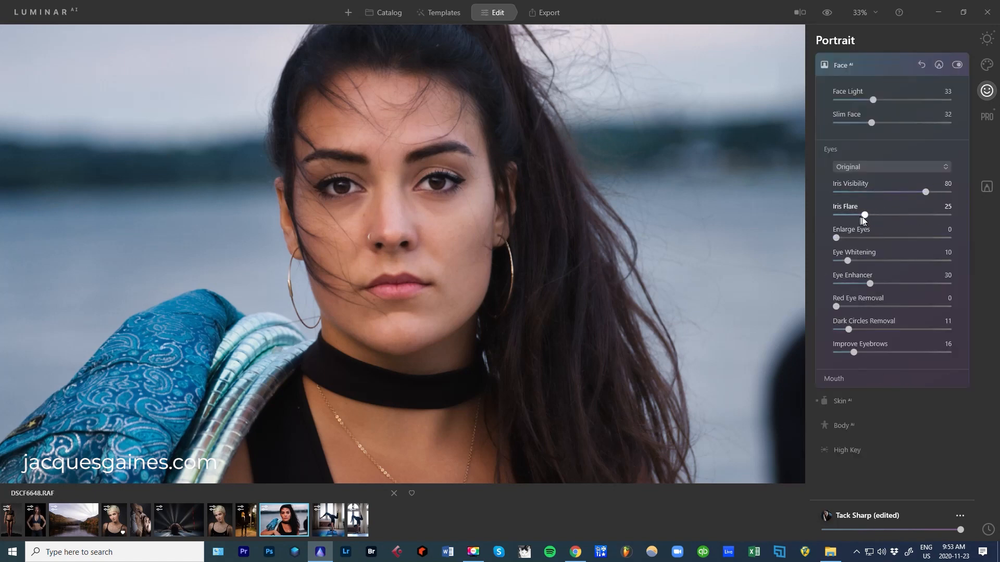
mouse_move(864, 264)
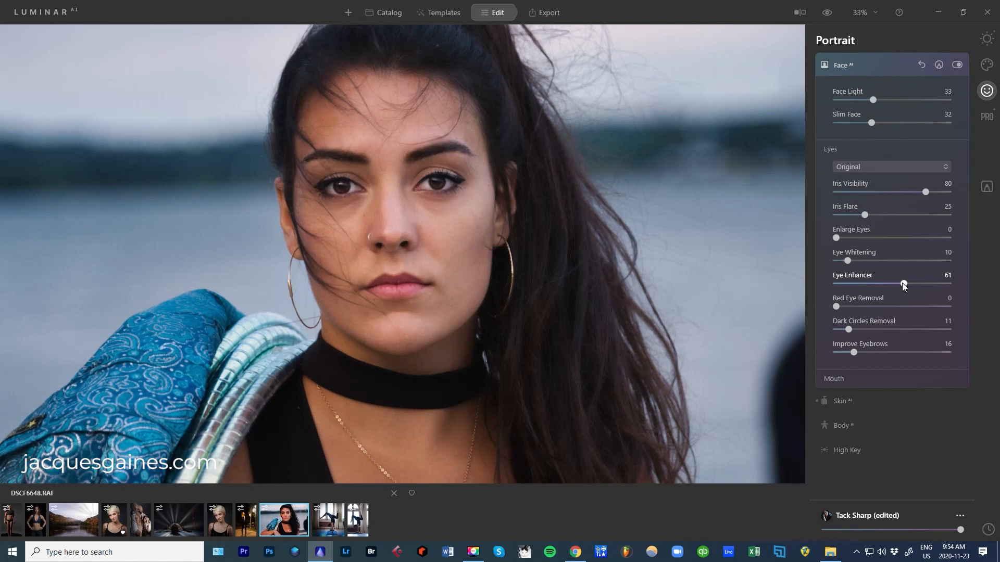
mouse_move(901, 285)
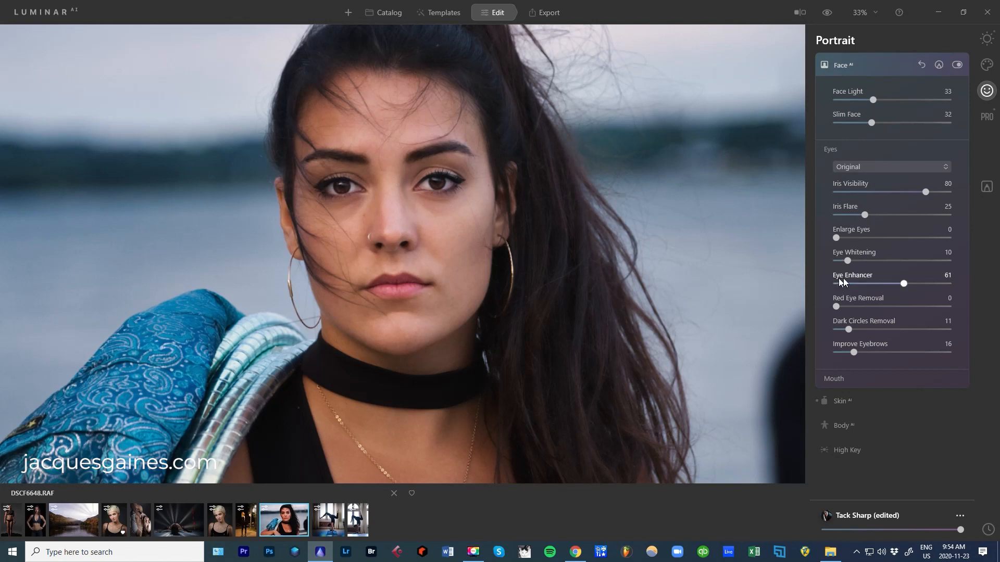
mouse_move(877, 372)
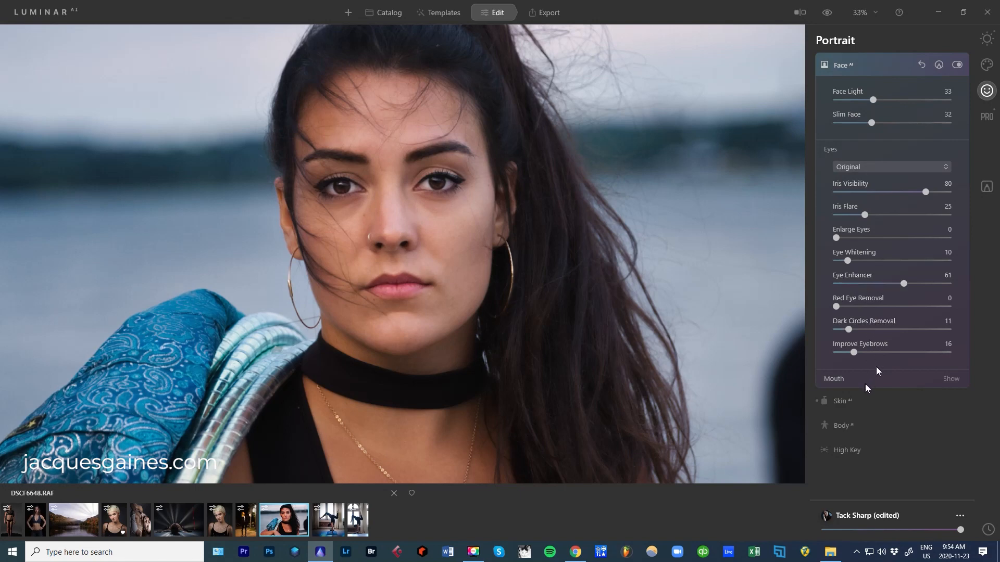
click(843, 64)
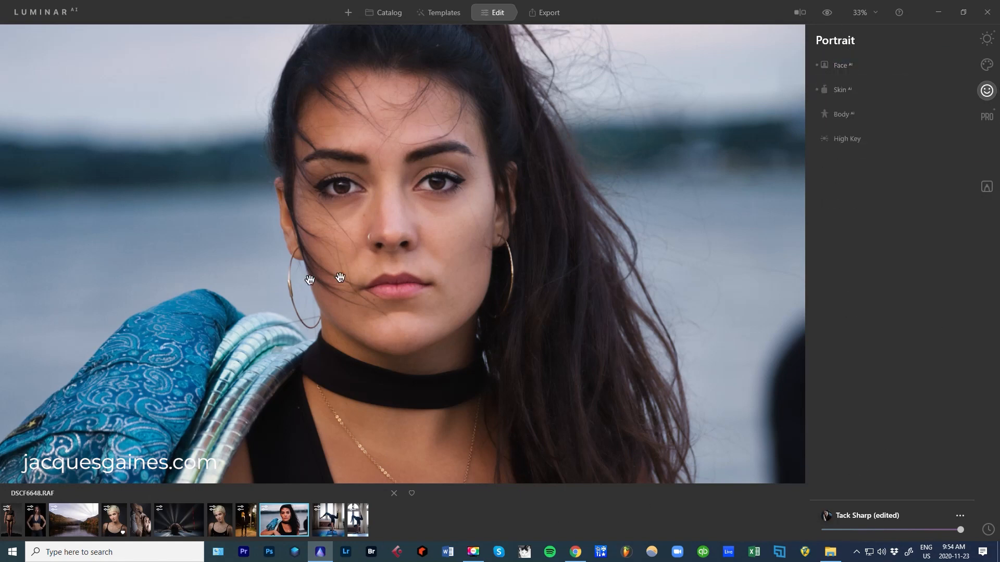
Zoom out to fit the full portrait and return to the Essentials tools
scroll(down, 3)
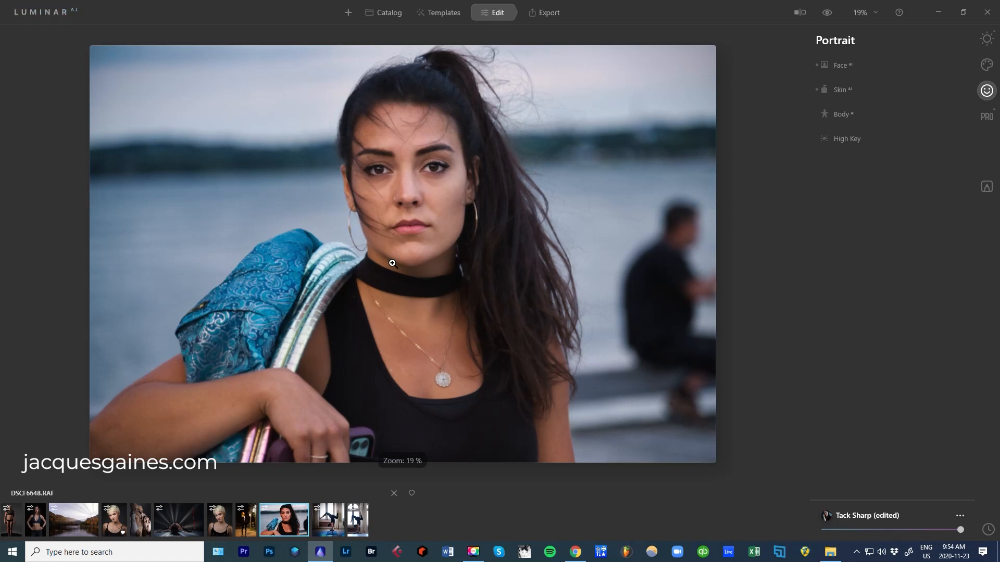
mouse_move(325, 487)
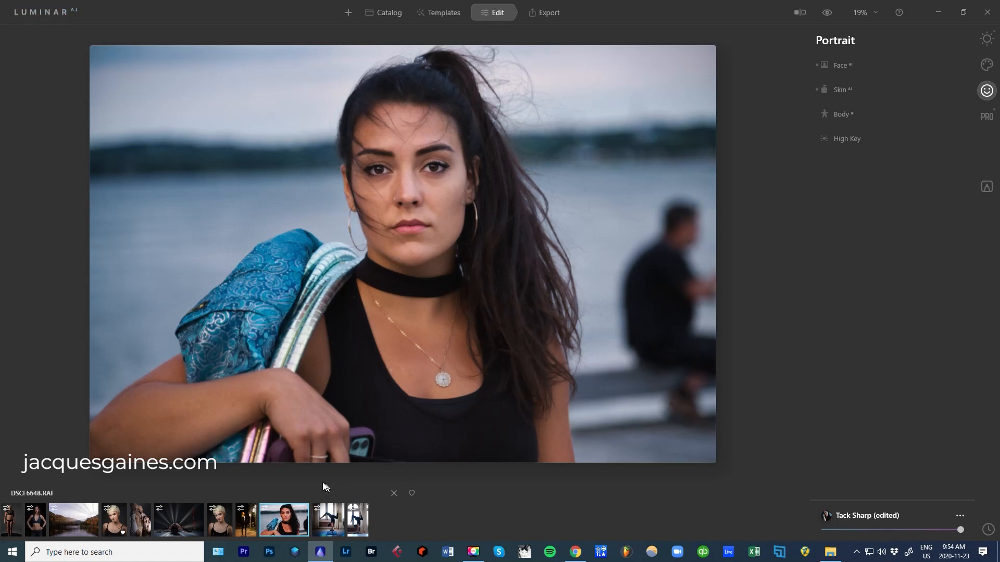
click(986, 38)
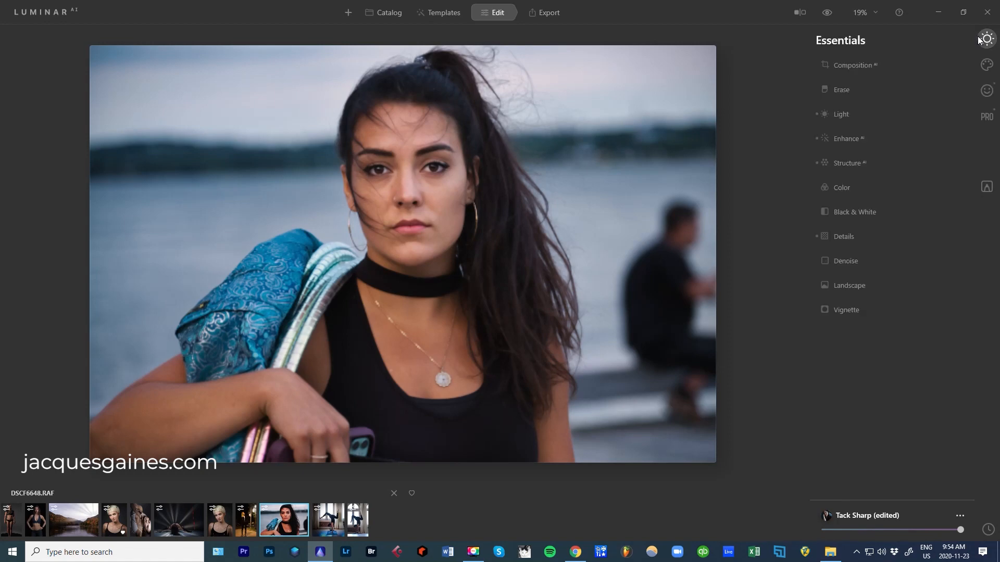
Set the Composition AI crop ratio to 4:5
click(854, 64)
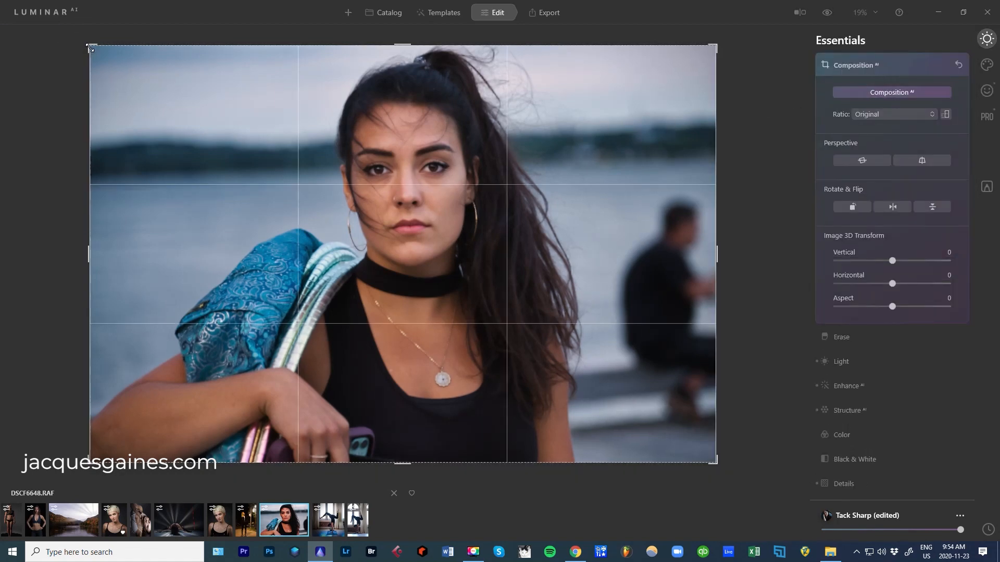
click(892, 114)
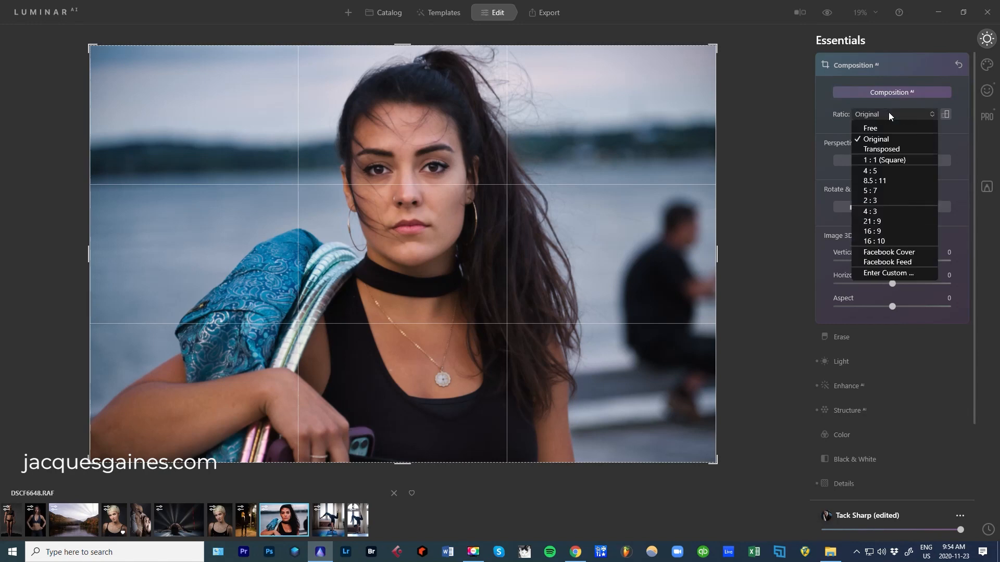
click(871, 170)
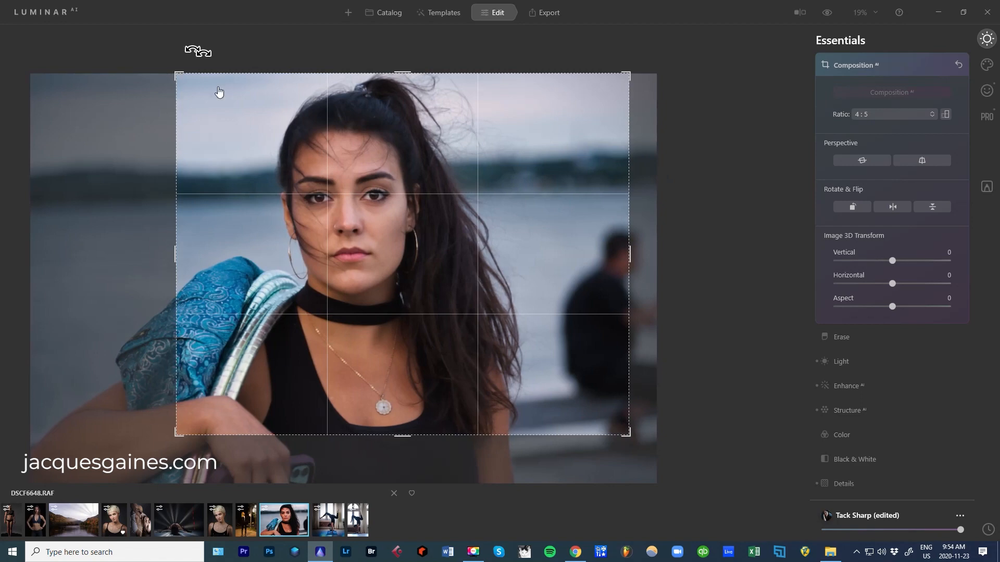
mouse_move(433, 169)
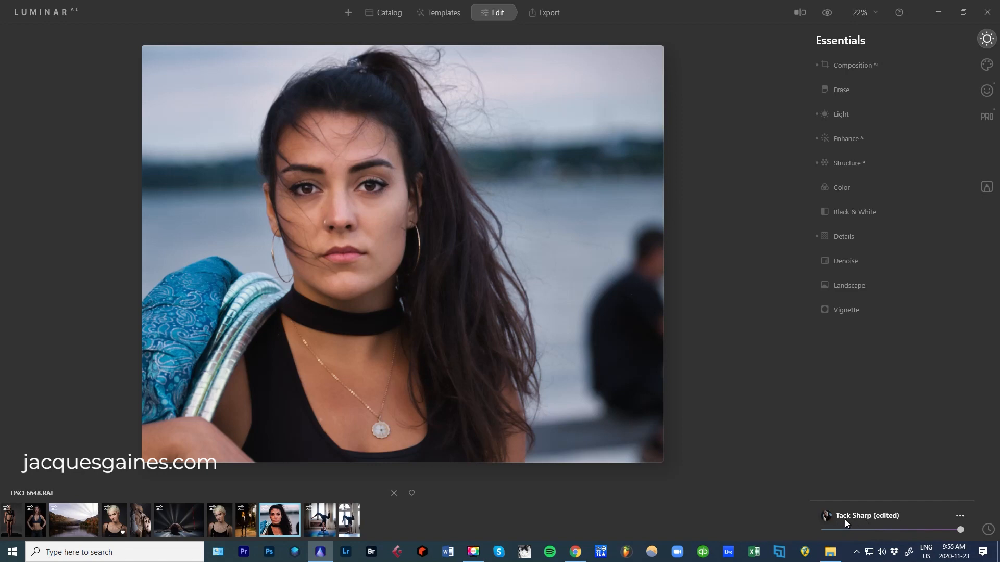
mouse_move(887, 524)
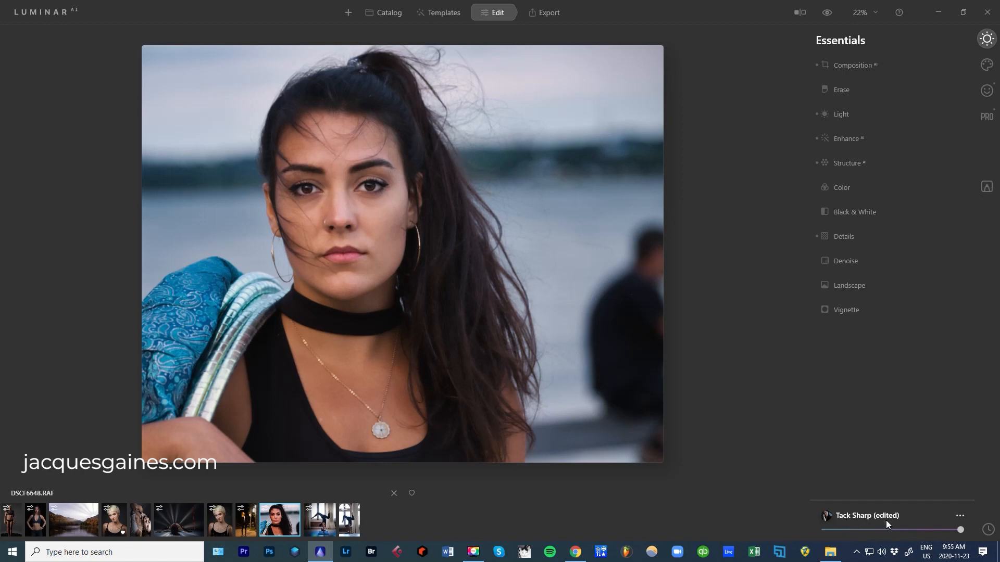
mouse_move(955, 520)
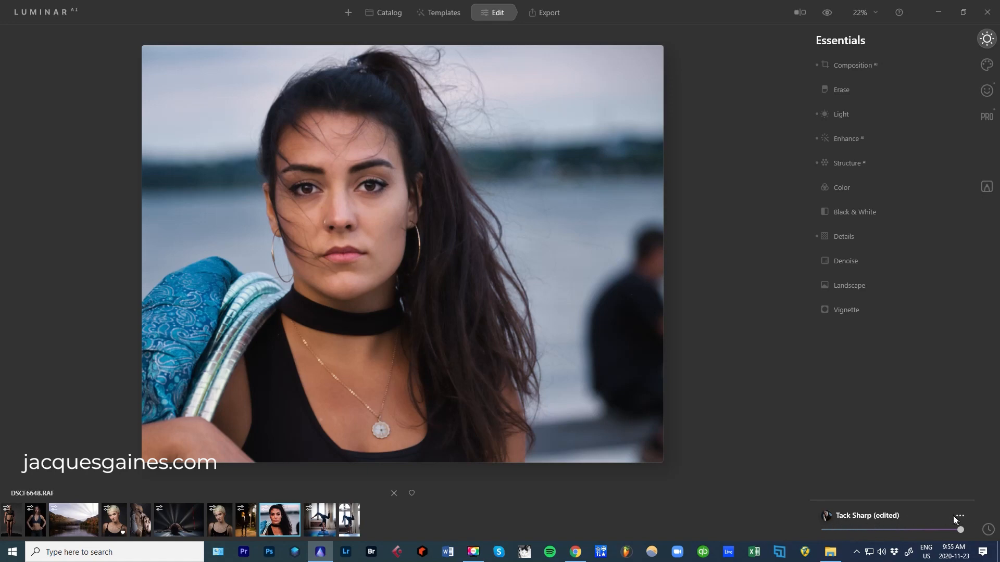
Open the options menu for the edited Tack Sharp template
click(959, 517)
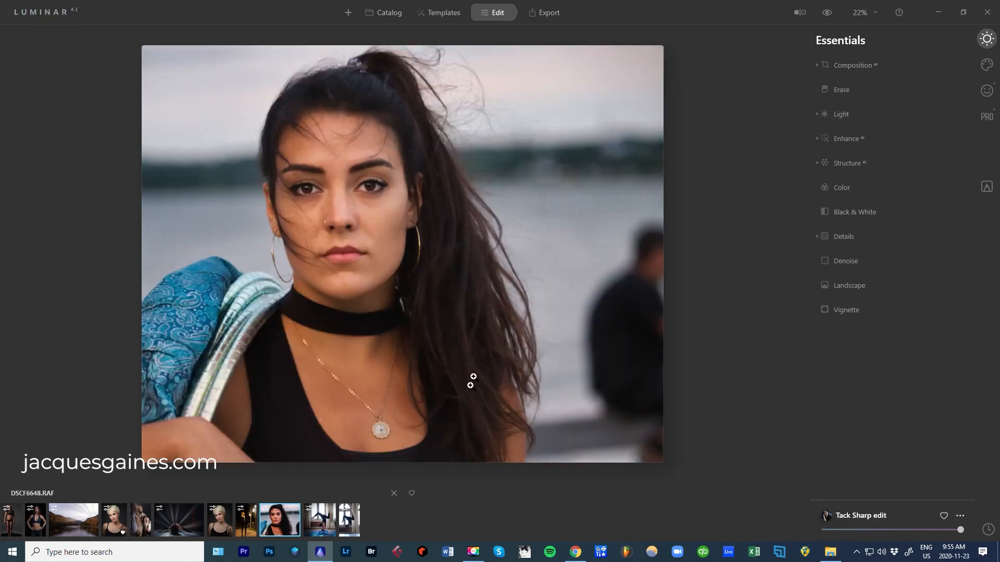
mouse_move(848, 382)
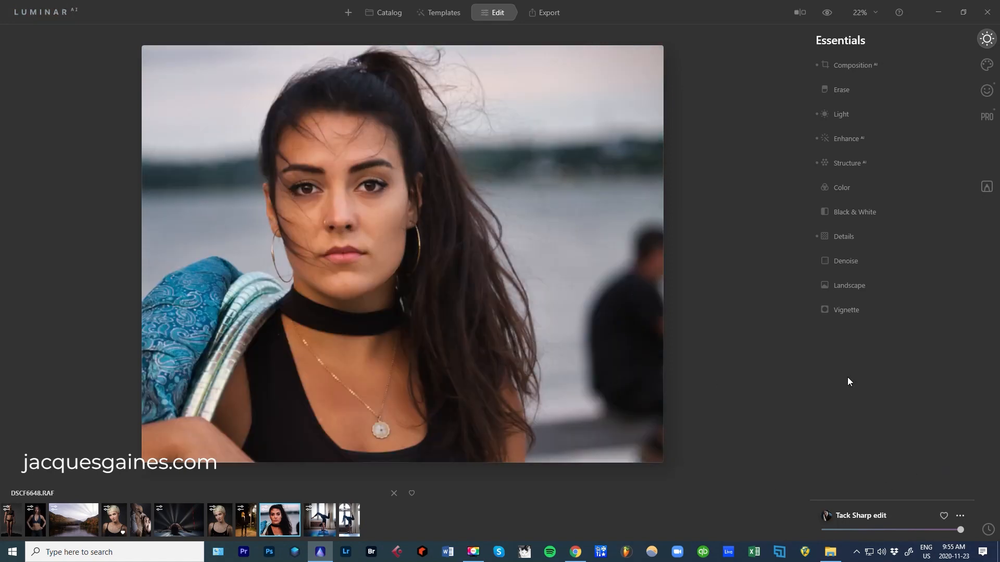
mouse_move(797, 378)
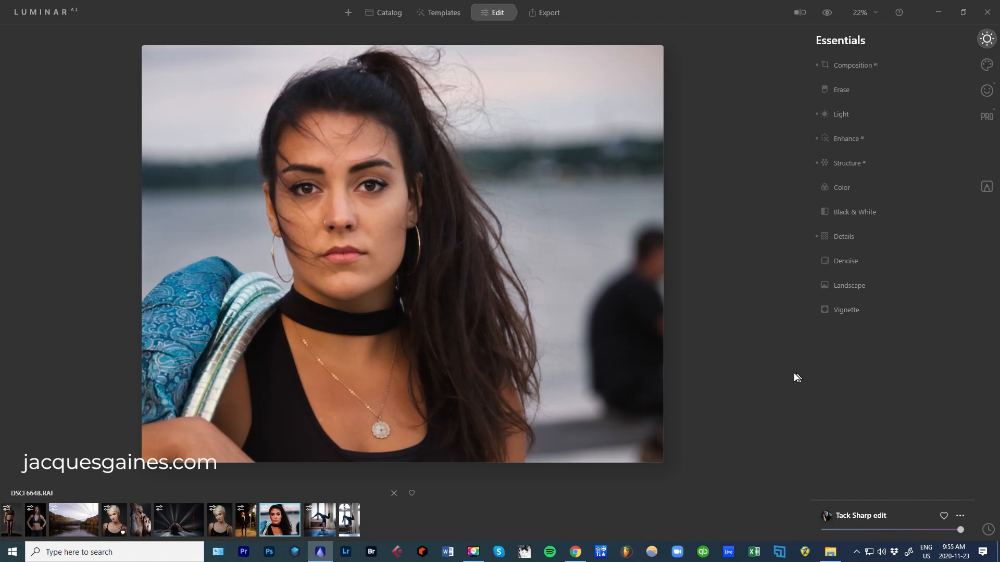
mouse_move(887, 276)
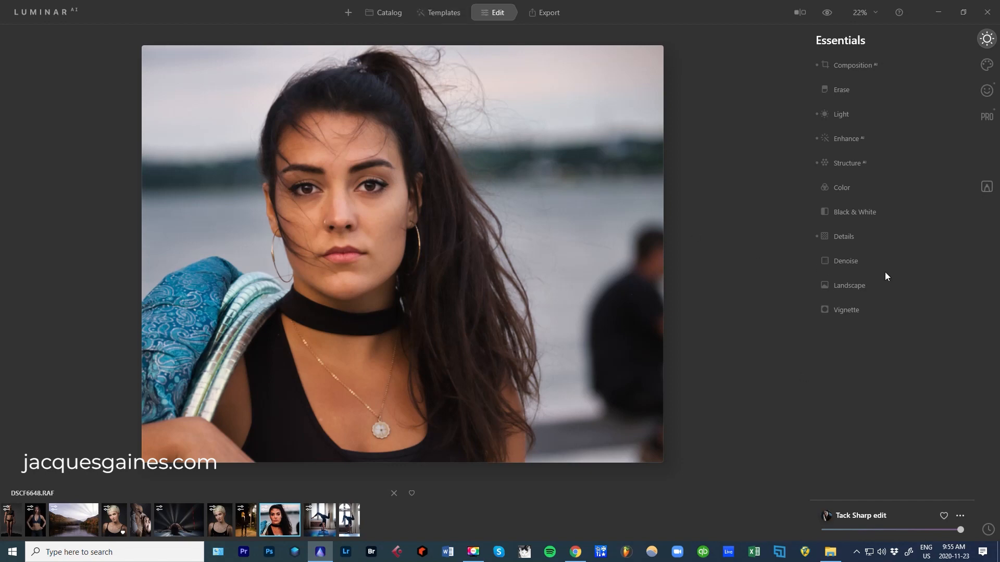